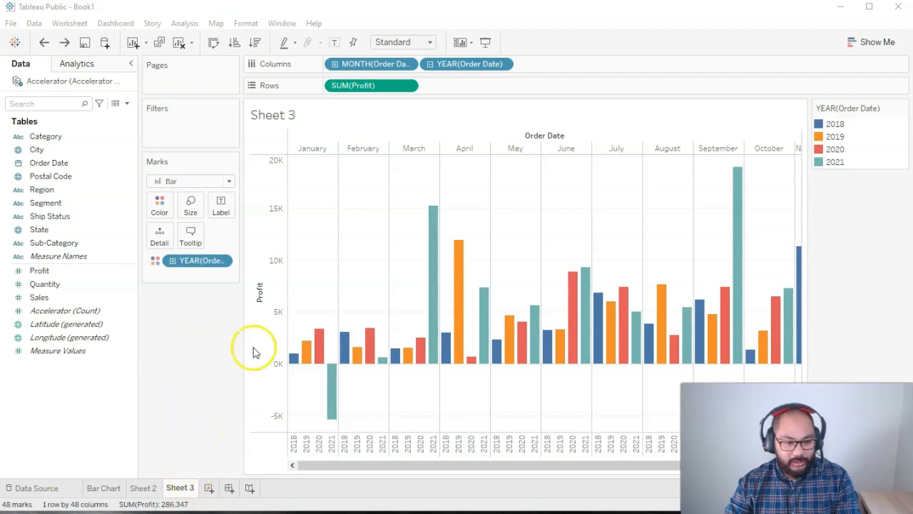
Rename Sheet 3 to 'Discrete Line' and change its mark type from Bar to Line.
click(143, 487)
text(Cont Line)
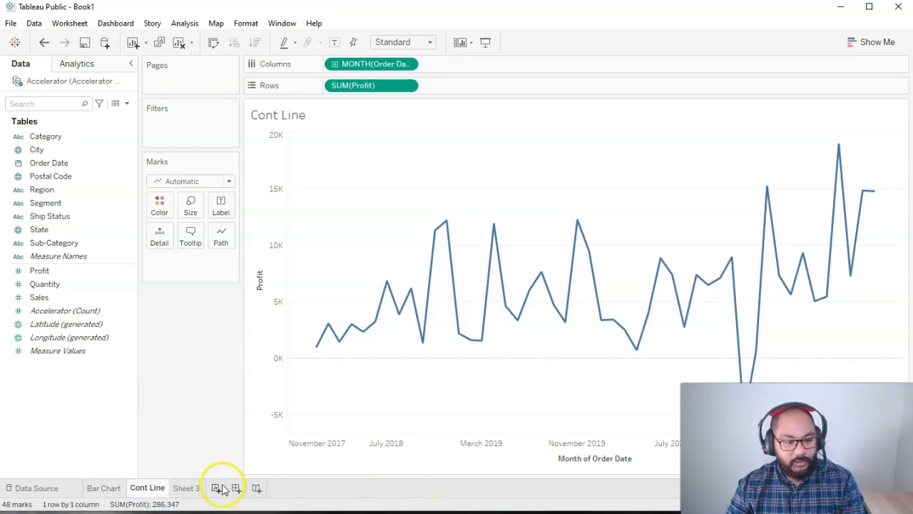
click(215, 488)
text(Discrete Line)
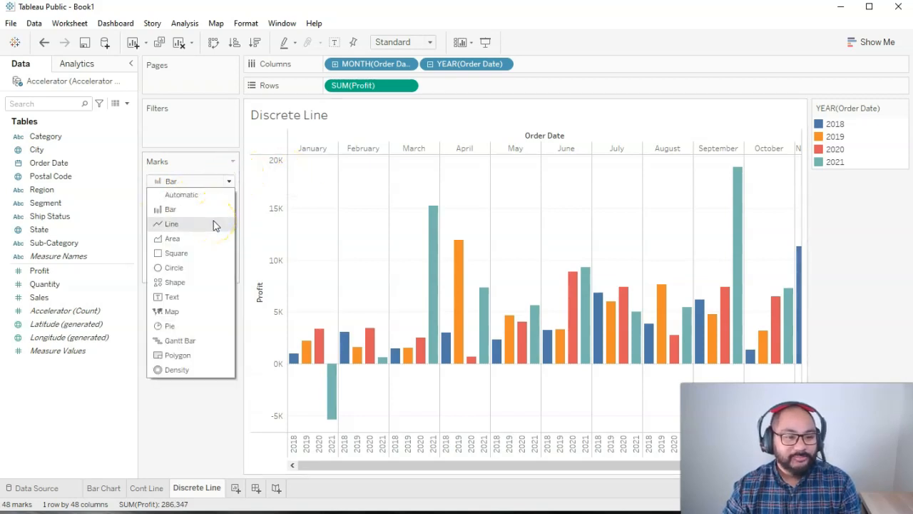
click(172, 223)
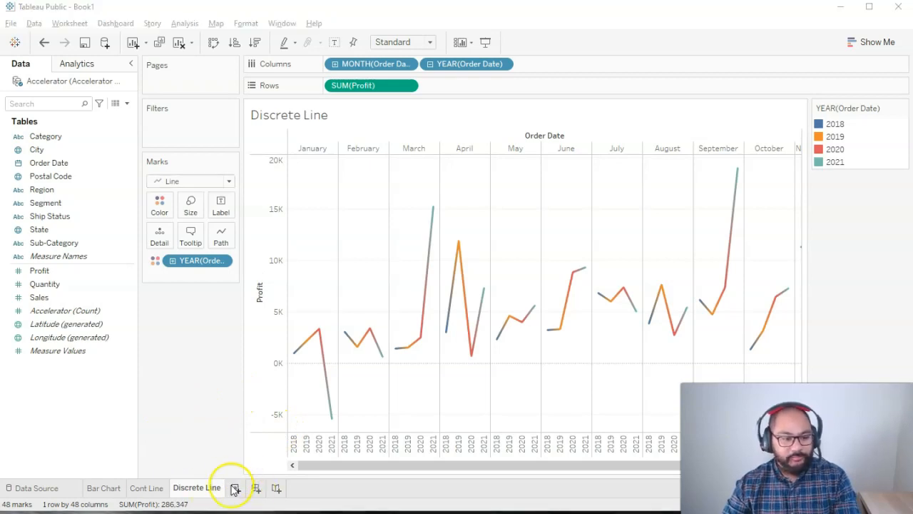
Add a new Sheet 4 and drag Profit into the view, split by Segment.
click(234, 487)
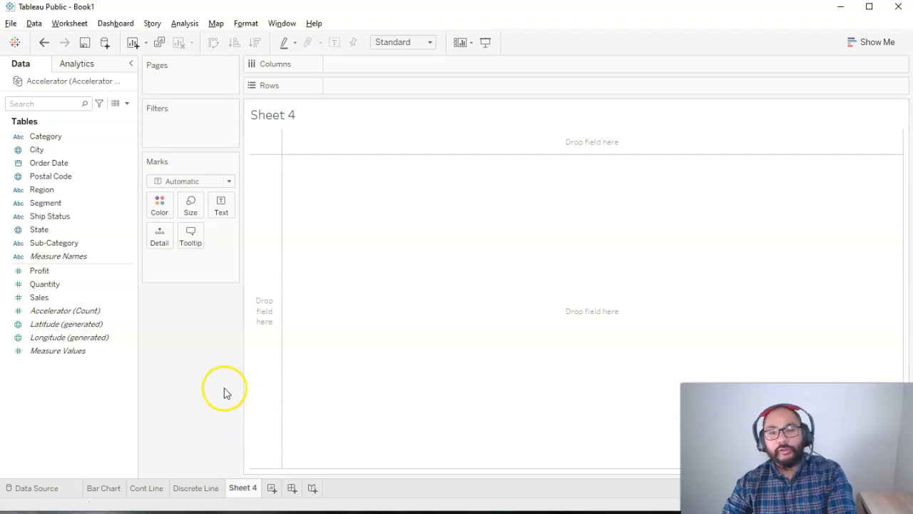
mouse_move(371, 330)
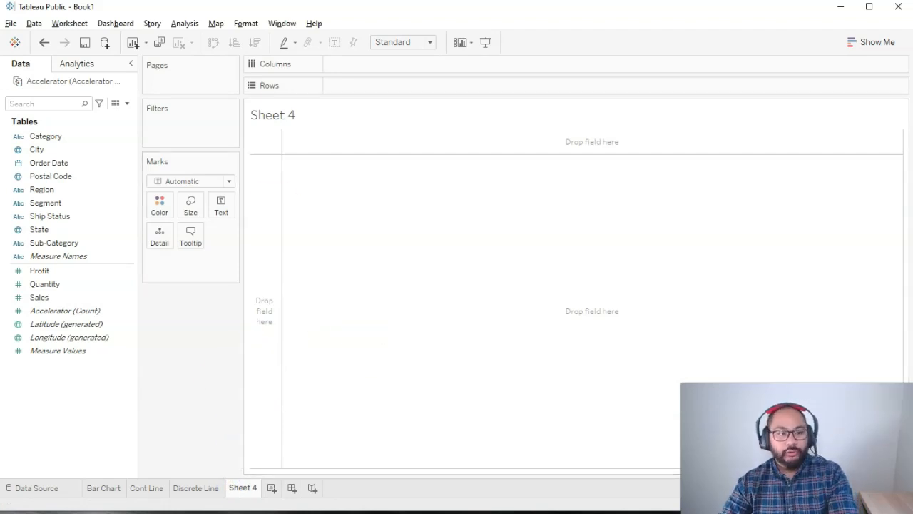
click(50, 217)
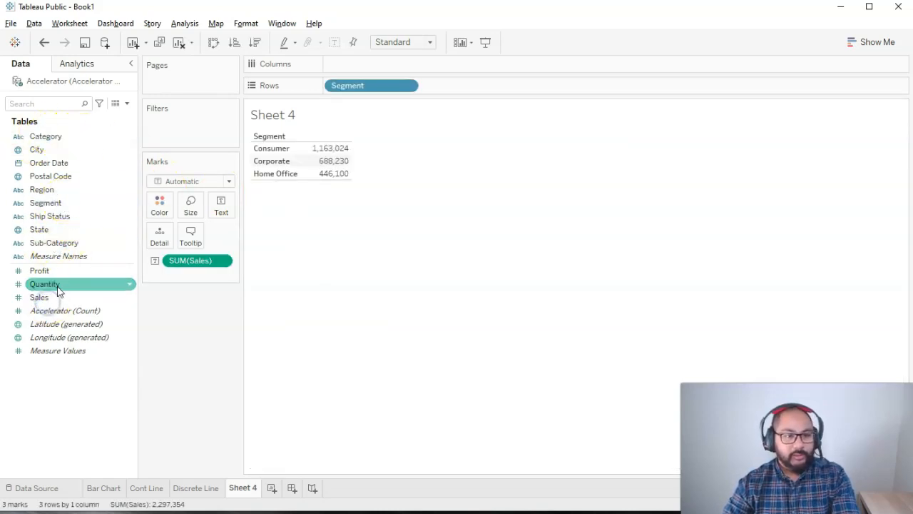
click(39, 270)
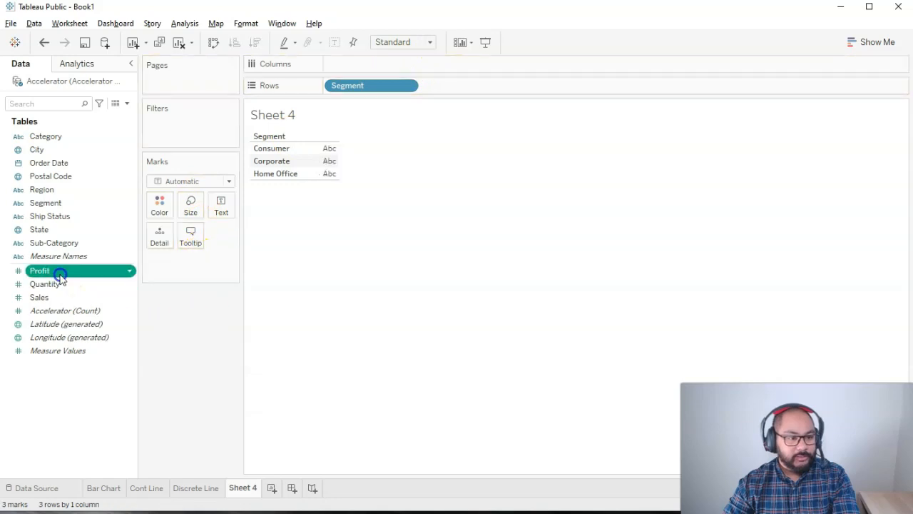
drag(39, 271, 192, 260)
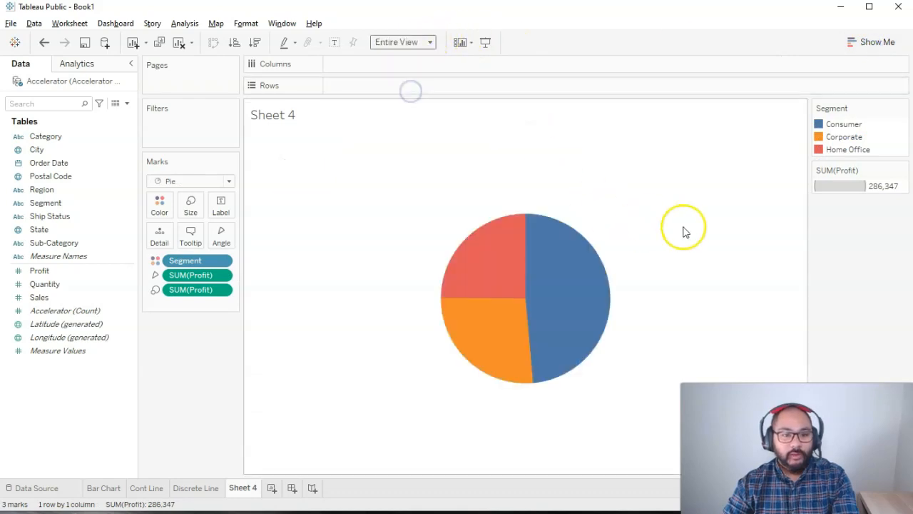
mouse_move(694, 219)
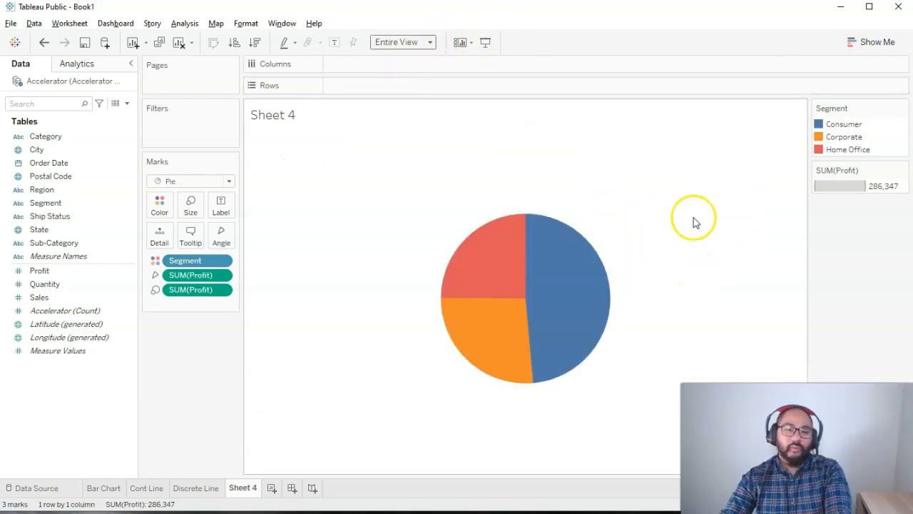
mouse_move(593, 214)
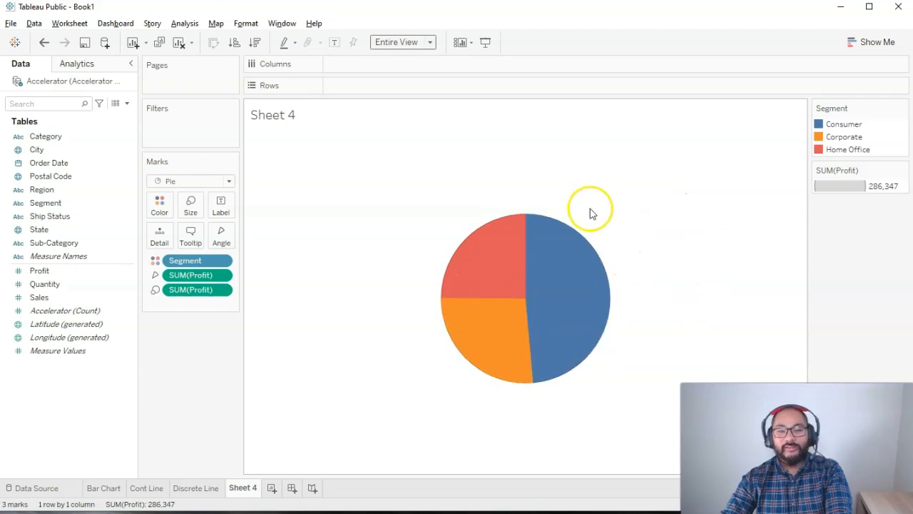
mouse_move(667, 184)
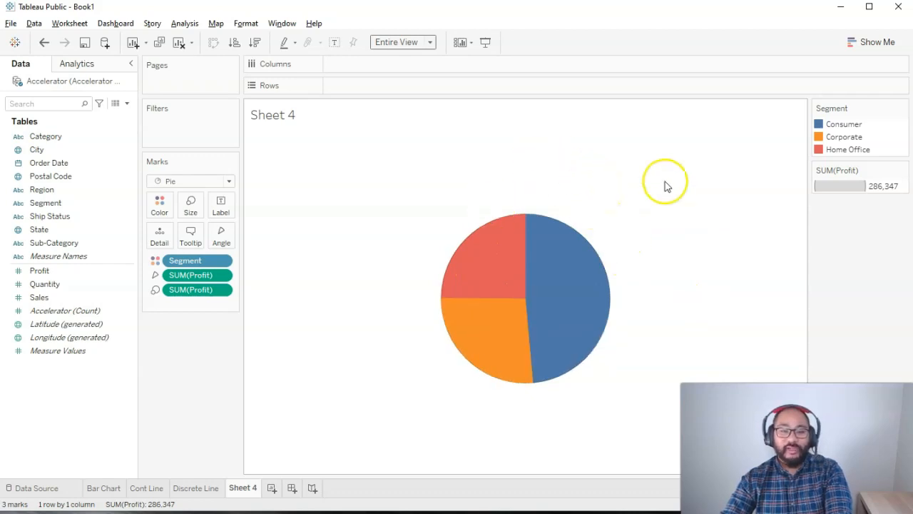
mouse_move(667, 178)
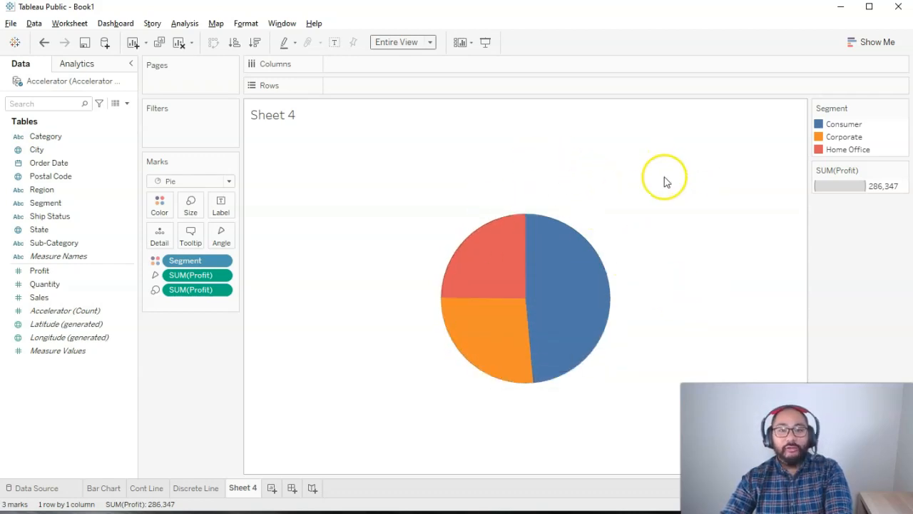
mouse_move(649, 278)
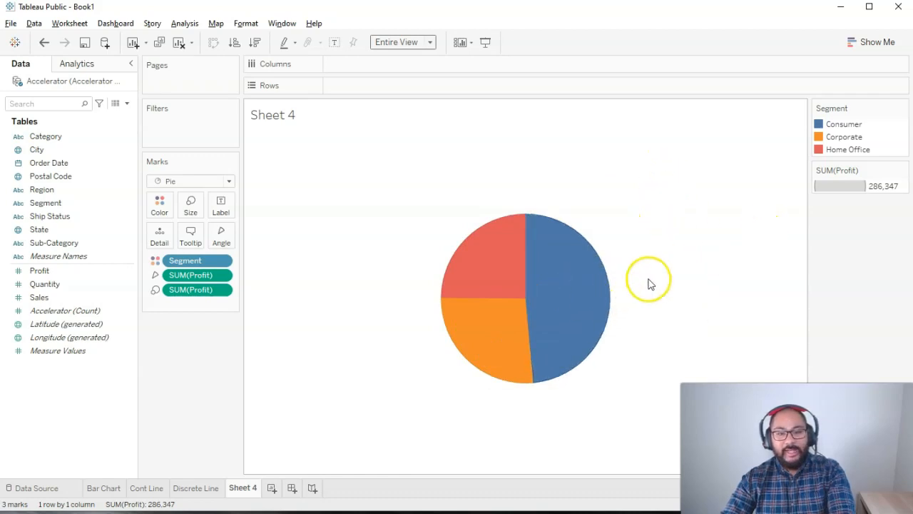
mouse_move(651, 304)
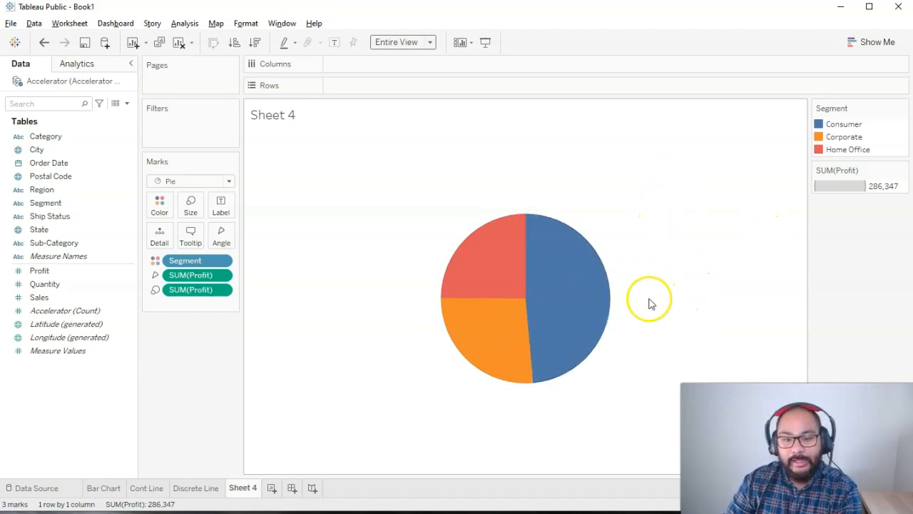
Drag Consumer in the Segment legend between Home Office and Corporate.
click(844, 136)
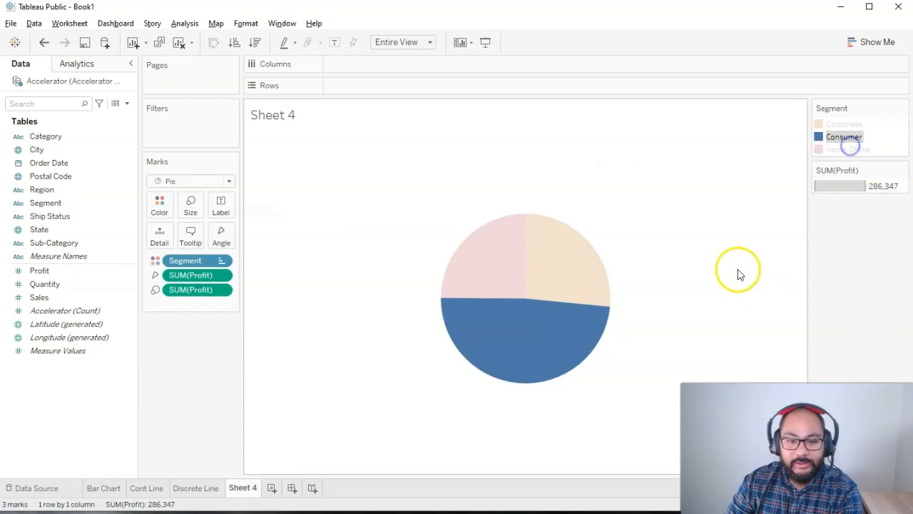
click(844, 149)
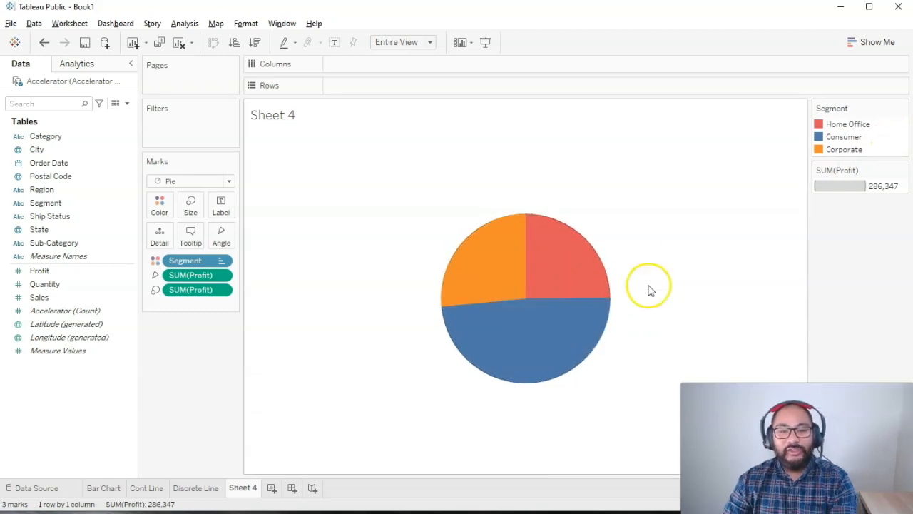
mouse_move(682, 289)
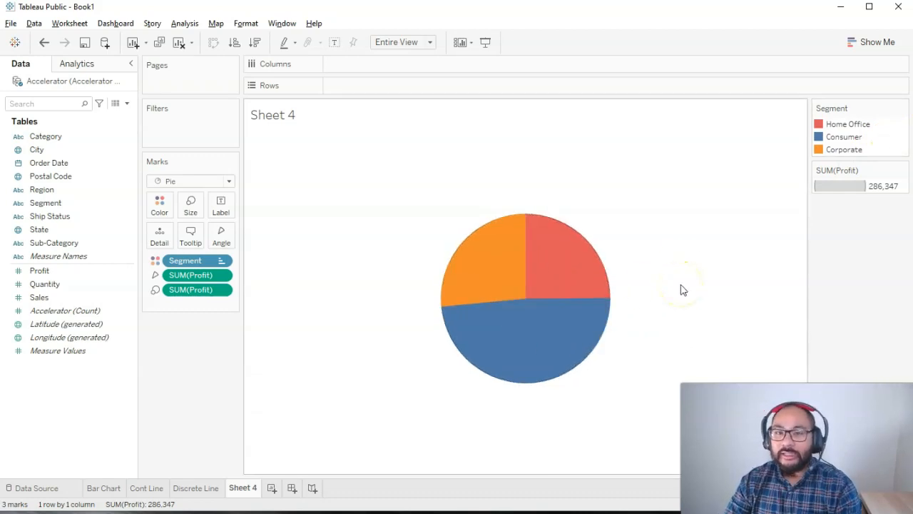
mouse_move(510, 285)
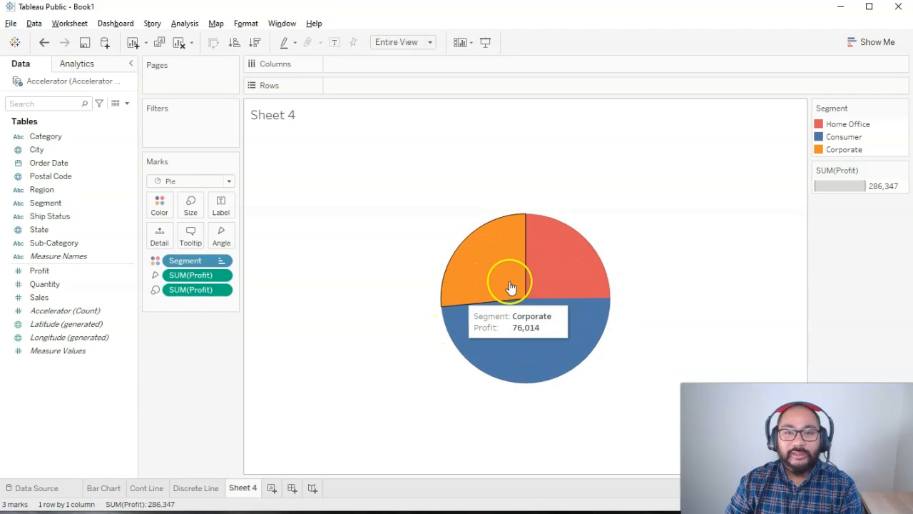
mouse_move(618, 266)
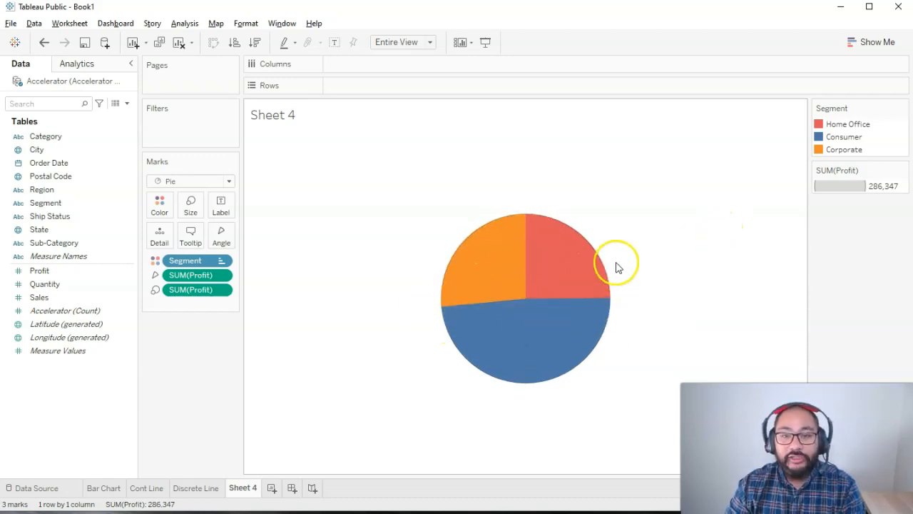
mouse_move(626, 259)
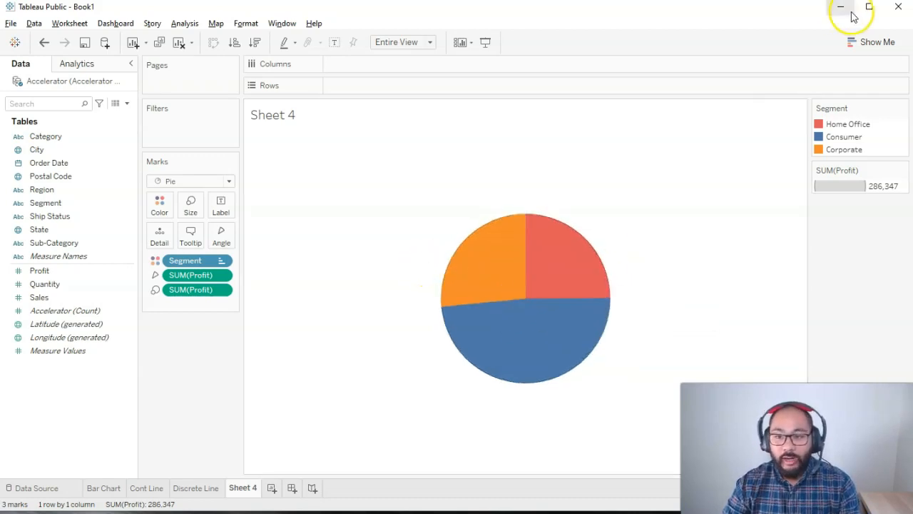
Pick horizontal bars for profit by segment and clear the Corporate bar highlight.
click(845, 76)
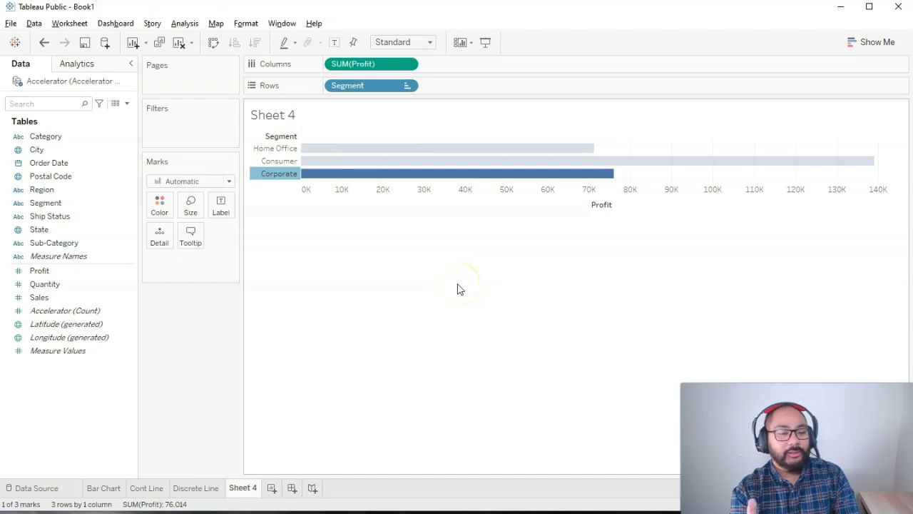
click(273, 174)
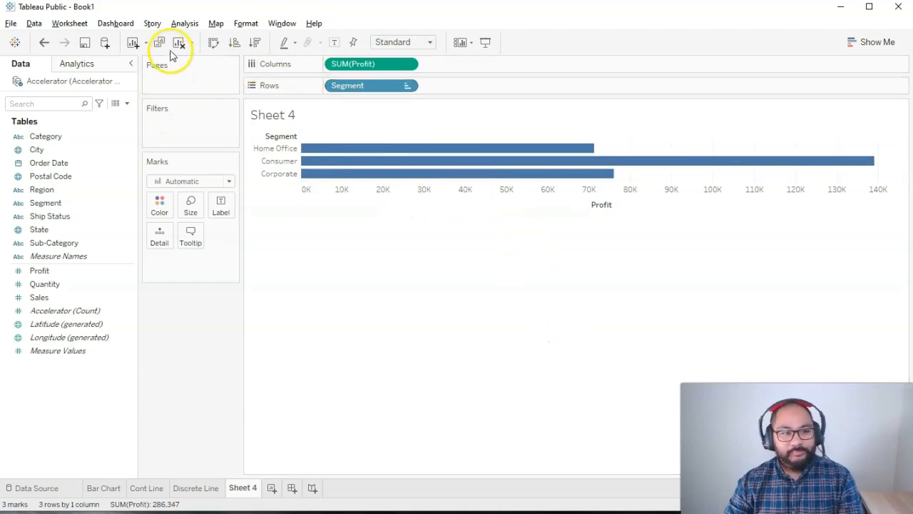
mouse_move(178, 42)
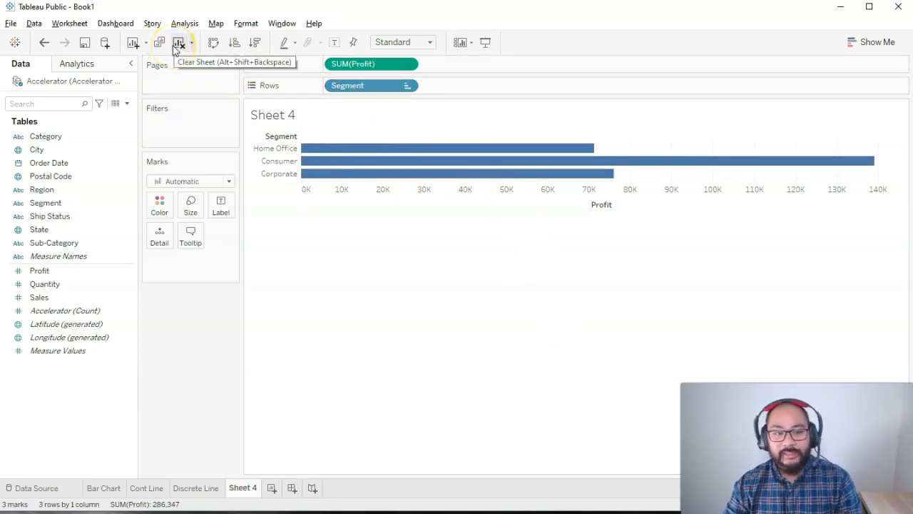
mouse_move(769, 141)
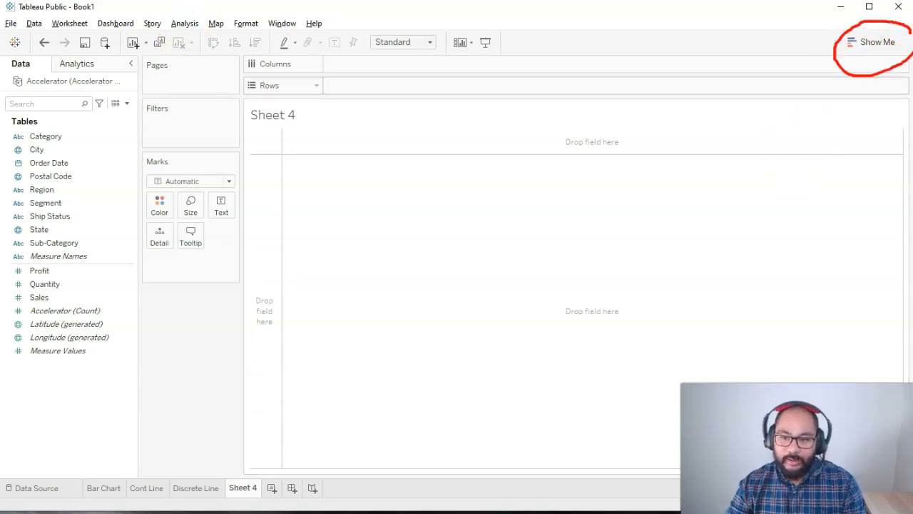
click(877, 41)
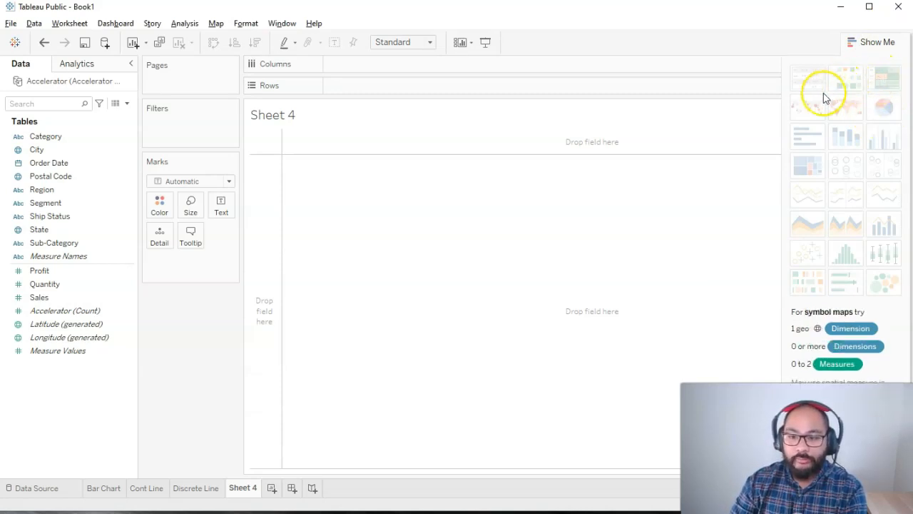
mouse_move(842, 279)
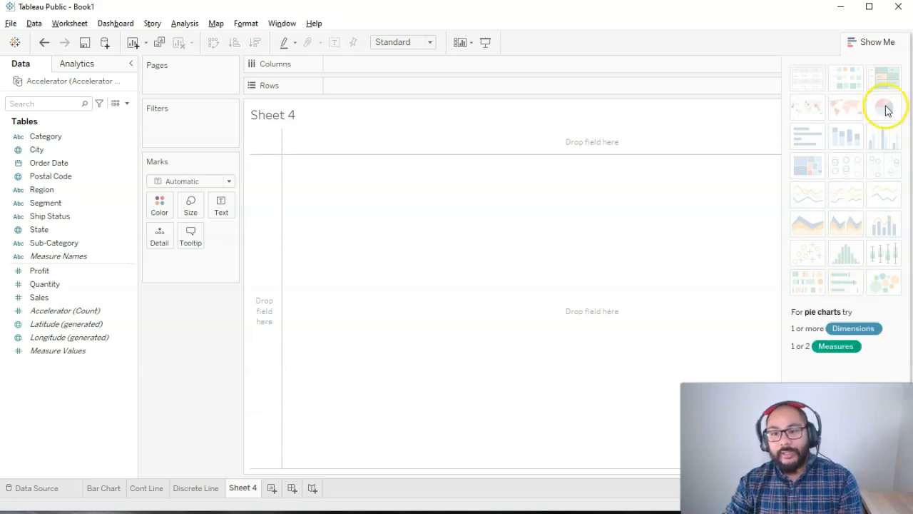
mouse_move(465, 144)
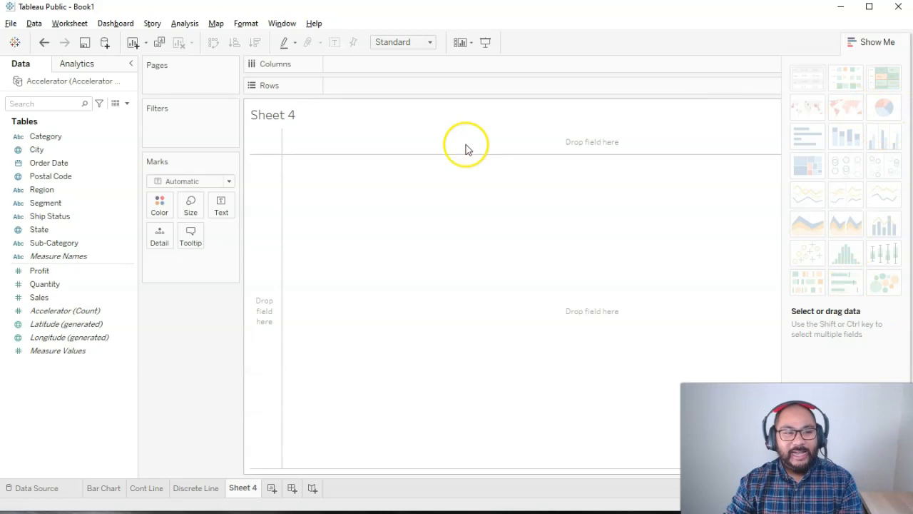
mouse_move(259, 214)
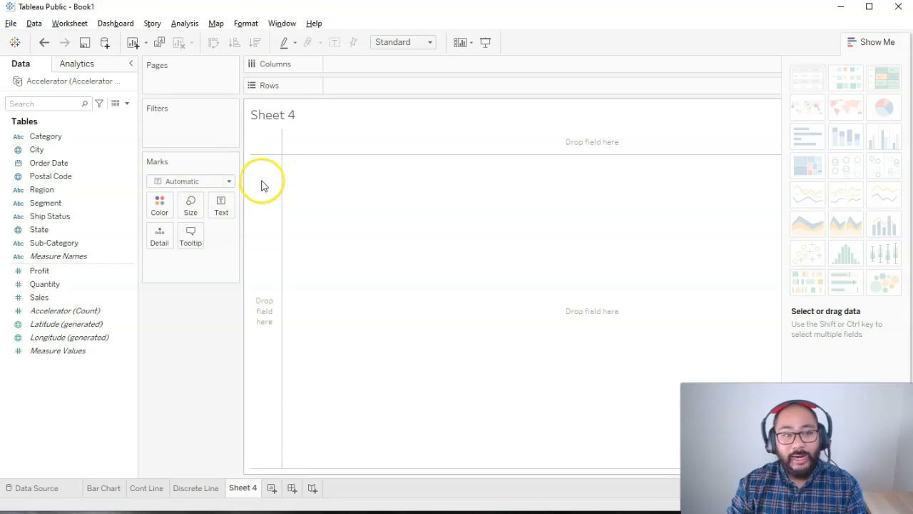
mouse_move(885, 107)
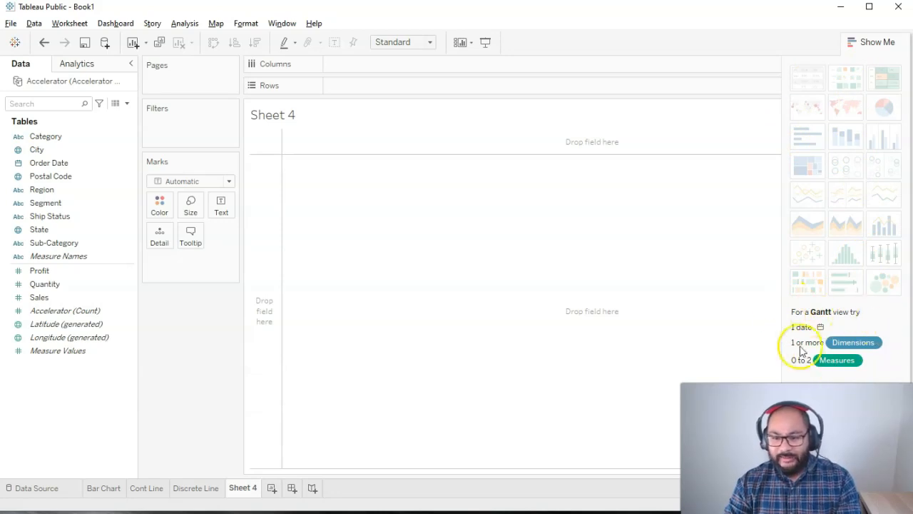
mouse_move(846, 136)
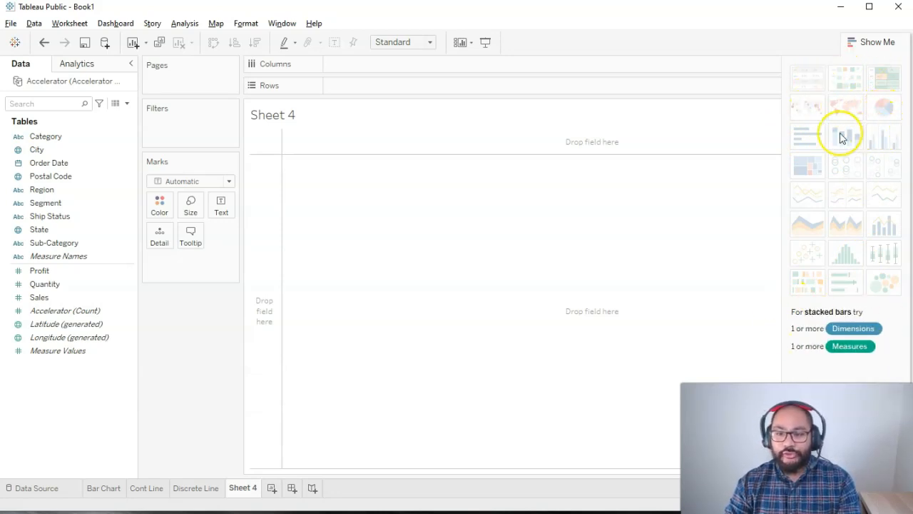
mouse_move(884, 250)
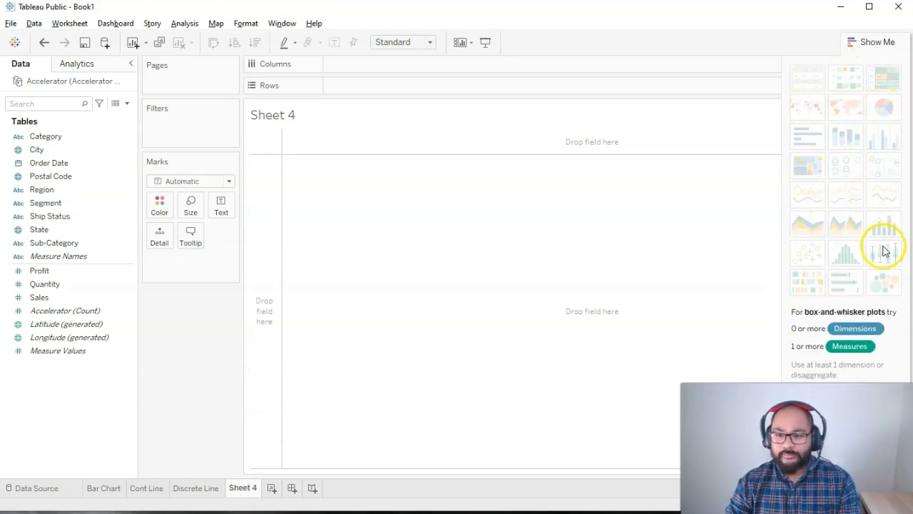
mouse_move(885, 107)
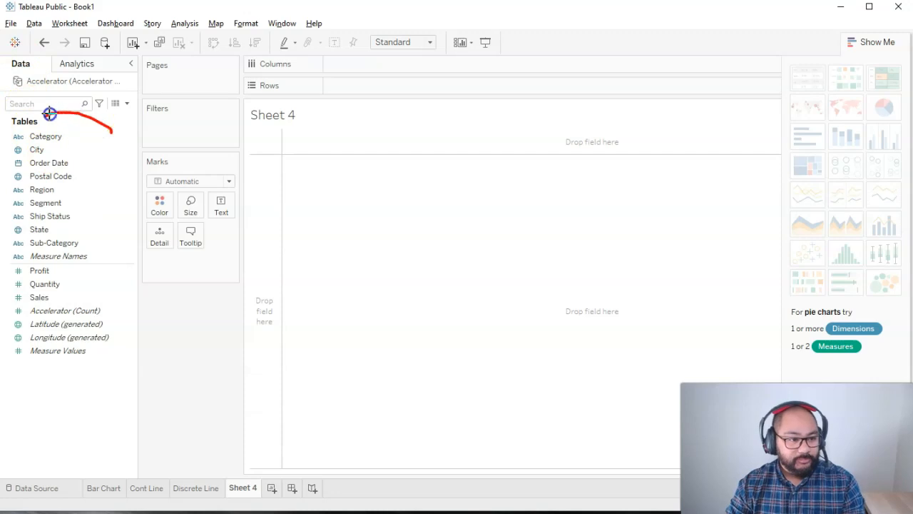
mouse_move(885, 107)
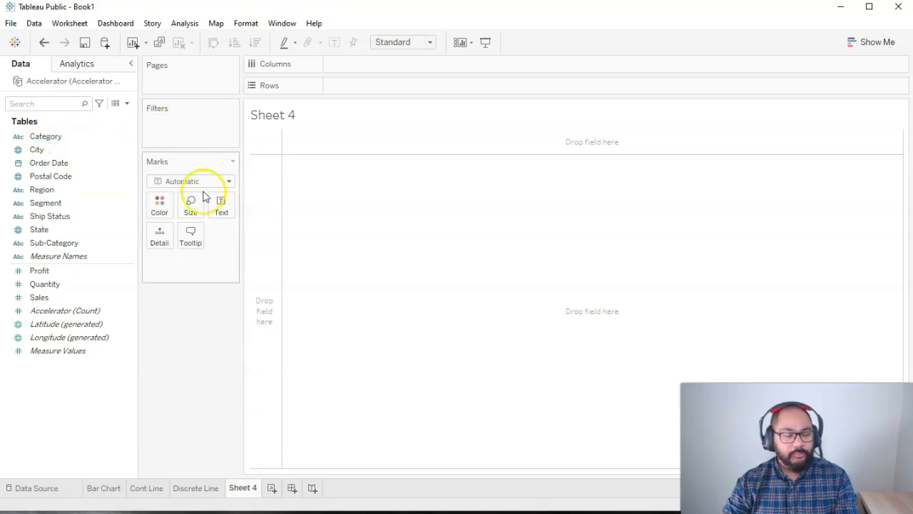
Plot total Sales as a bar and split it by Segment on Columns.
click(45, 283)
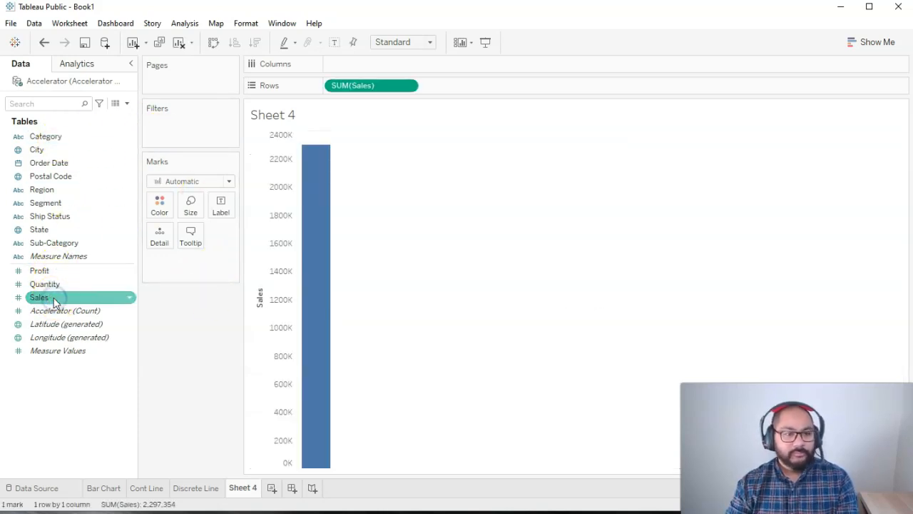
click(37, 149)
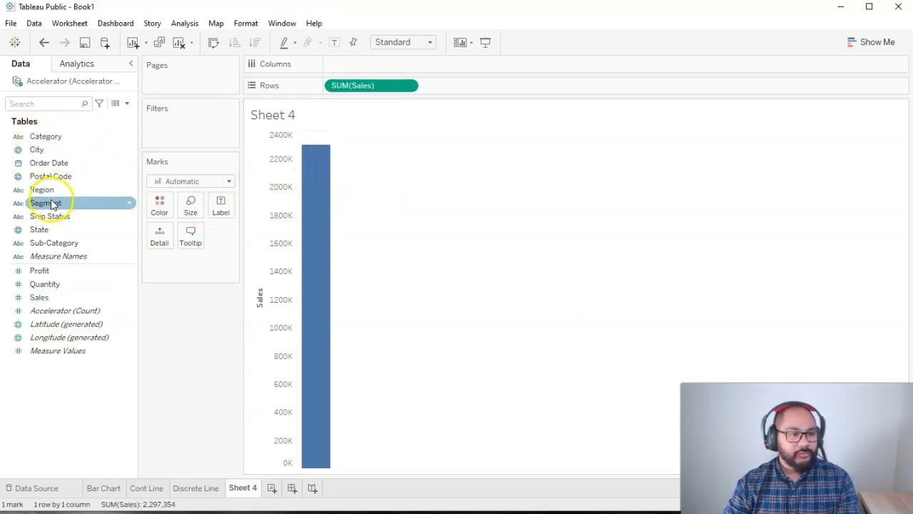
drag(45, 203, 371, 63)
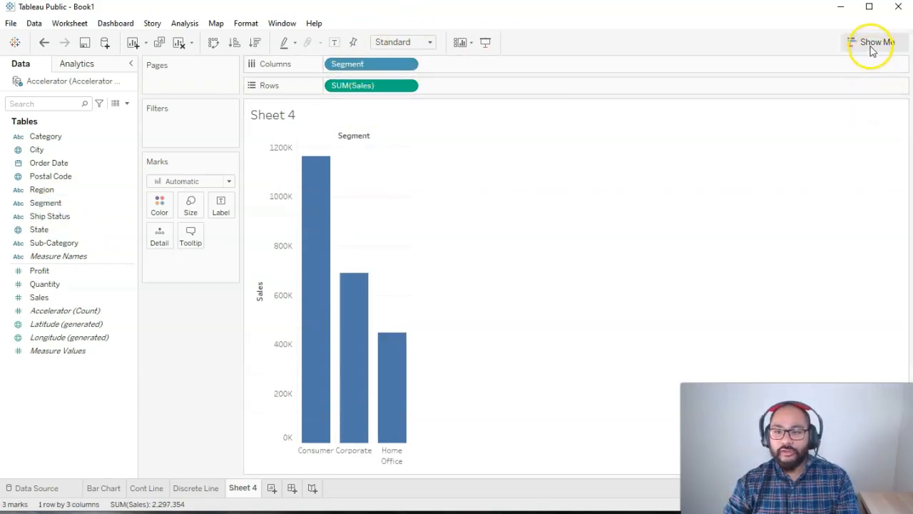
Open Show Me and pick the pie chart for sales by segment.
click(877, 42)
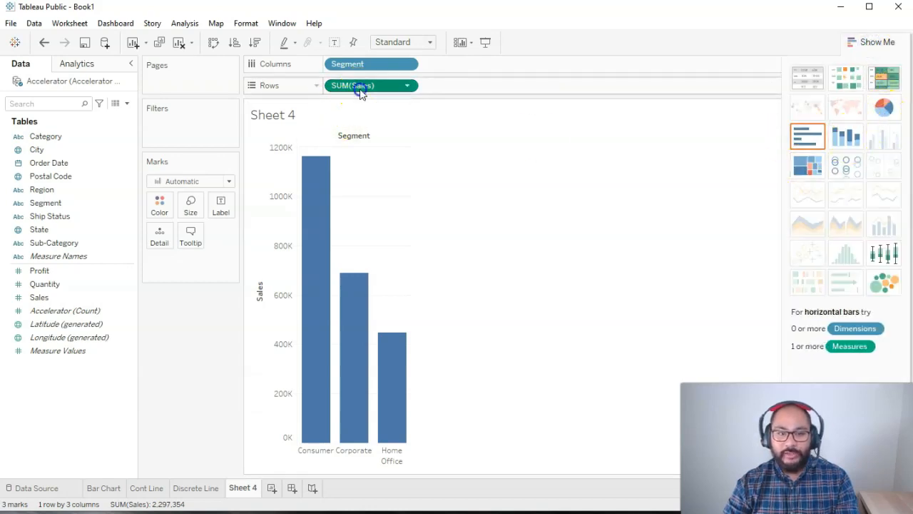
click(807, 77)
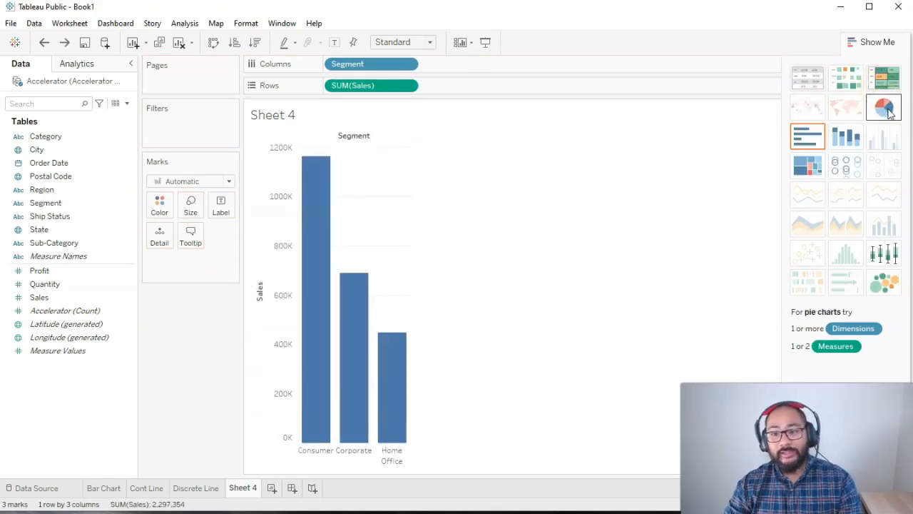
click(884, 107)
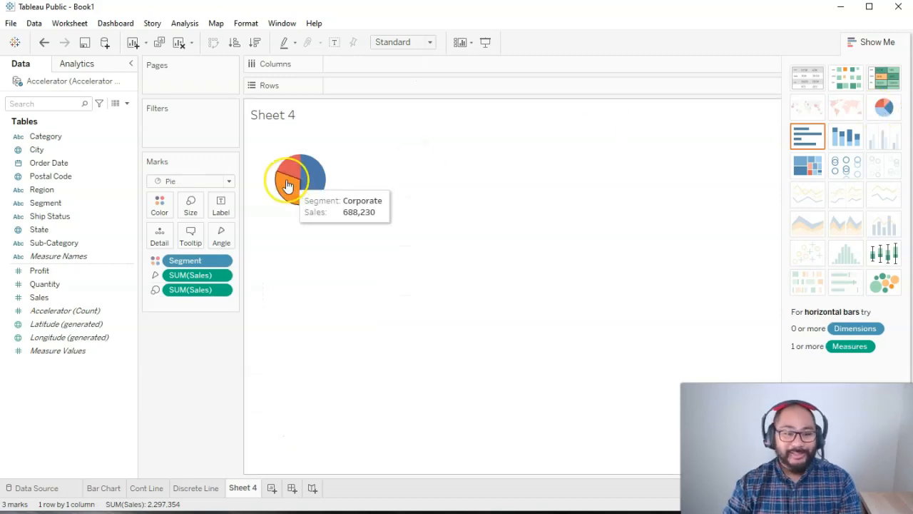
mouse_move(369, 189)
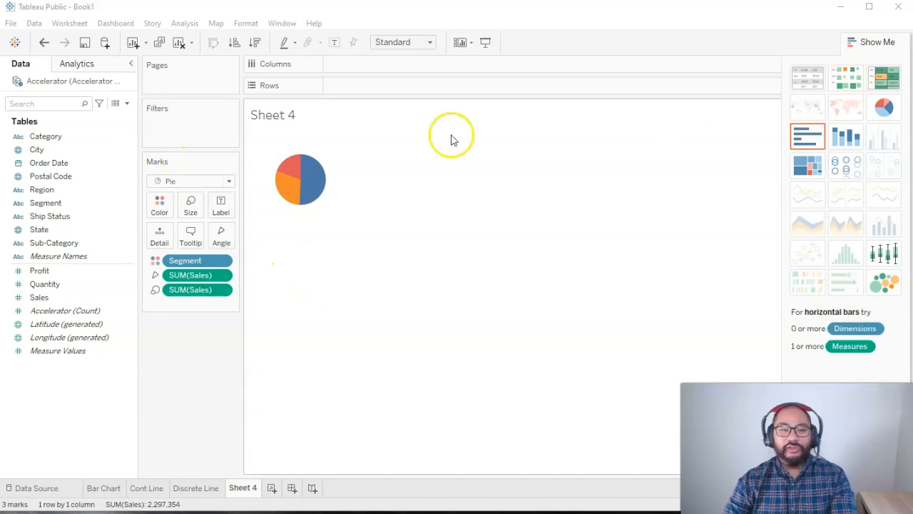
mouse_move(298, 198)
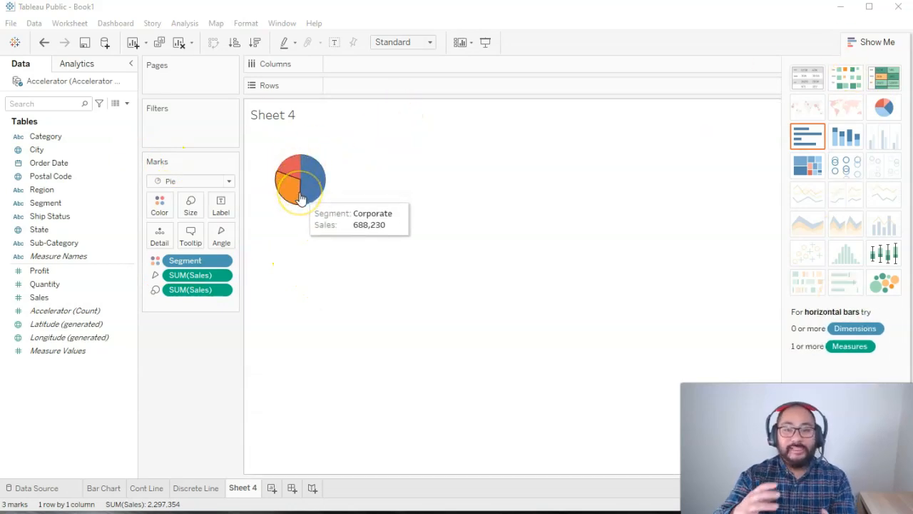
mouse_move(294, 166)
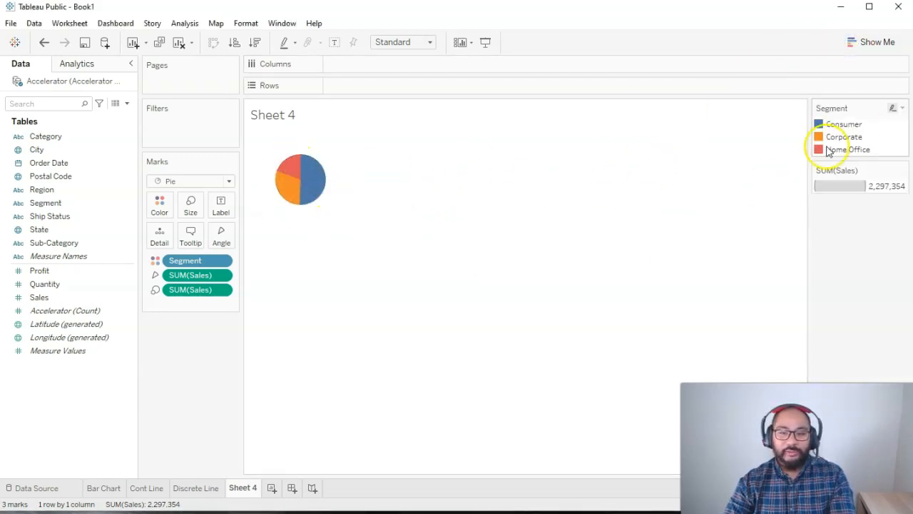
Highlight the Corporate slice from the legend, then clear the highlight.
click(846, 136)
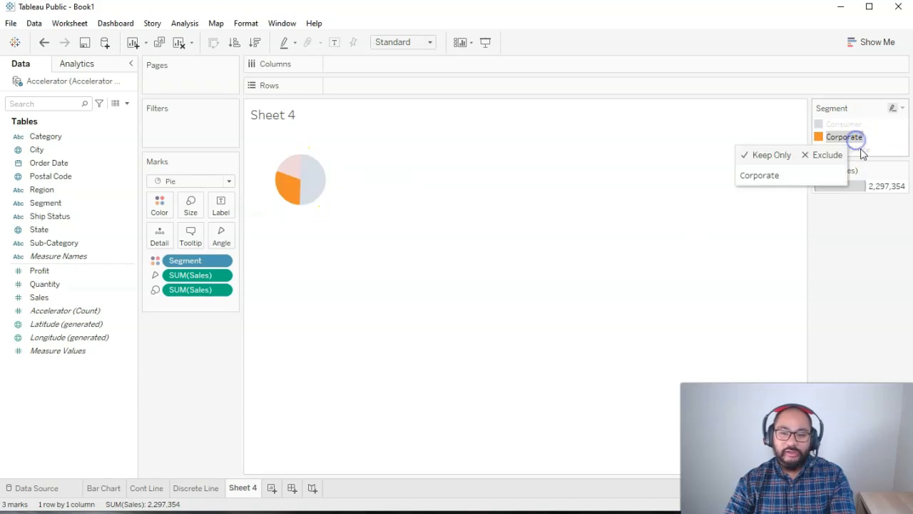
click(482, 273)
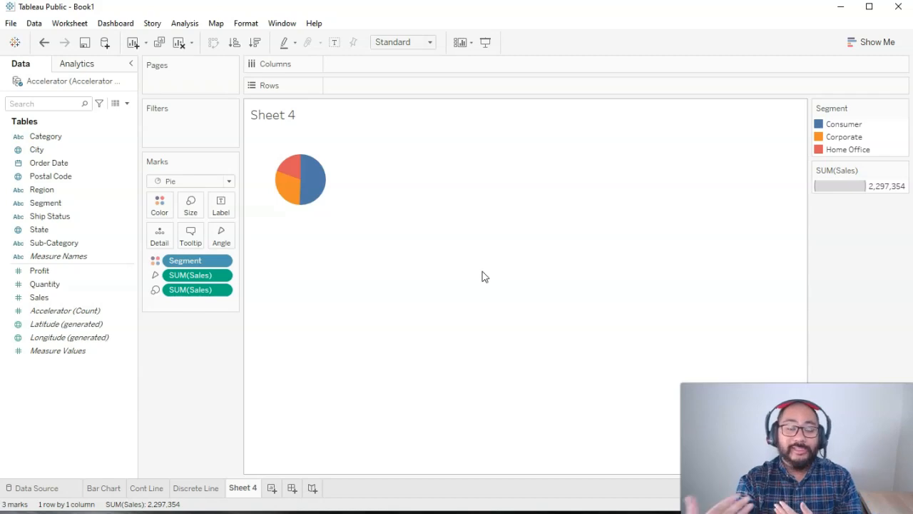
mouse_move(600, 245)
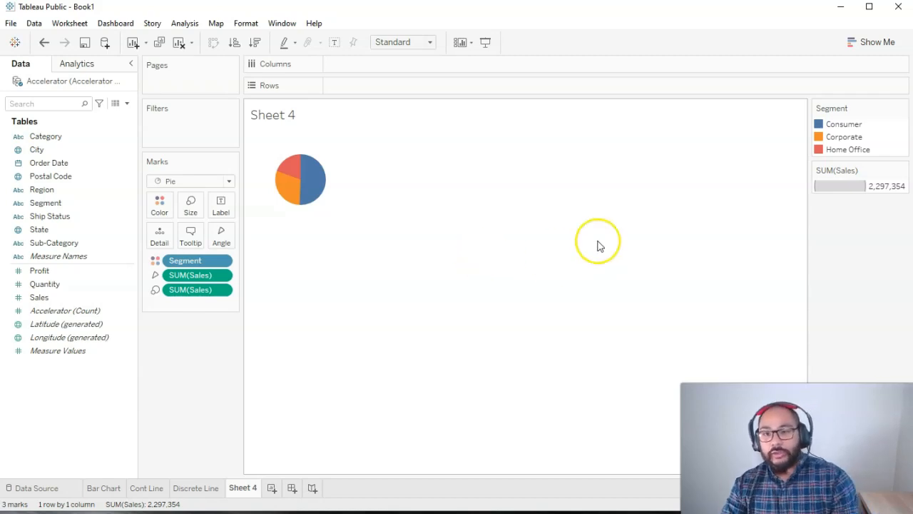
mouse_move(331, 191)
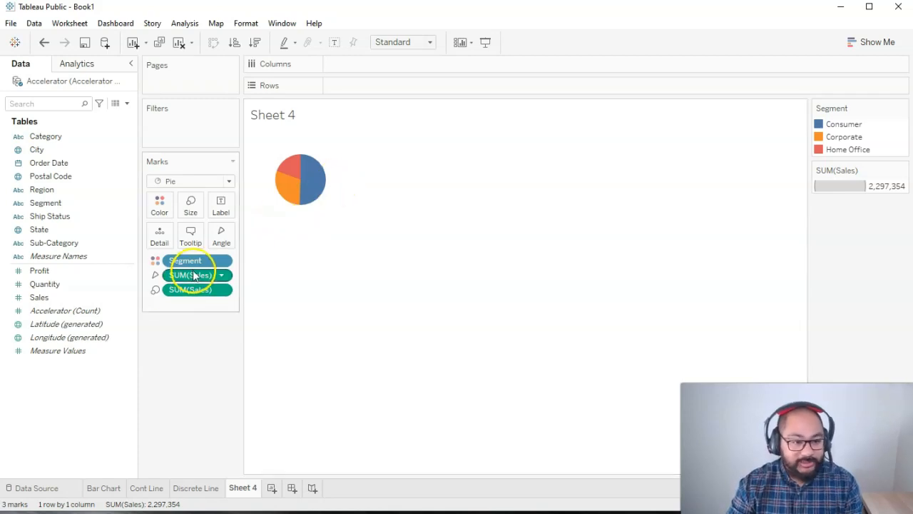
mouse_move(314, 182)
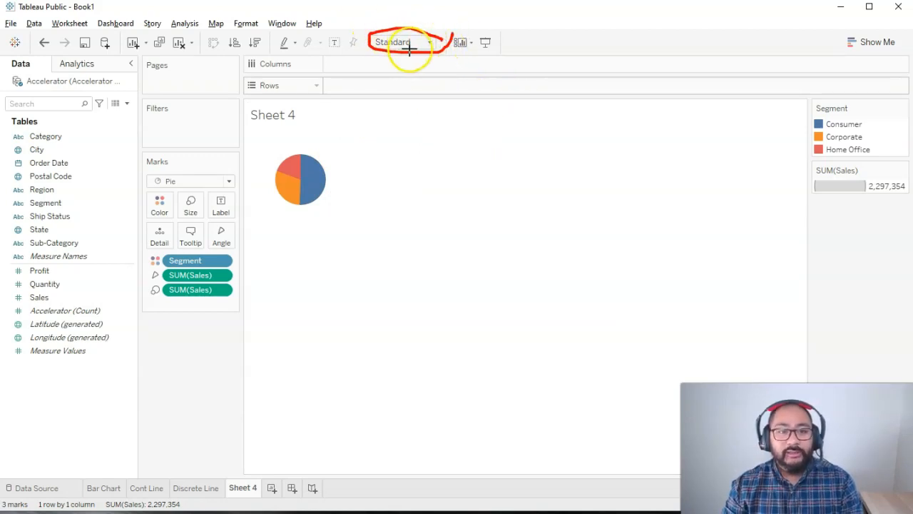
mouse_move(387, 37)
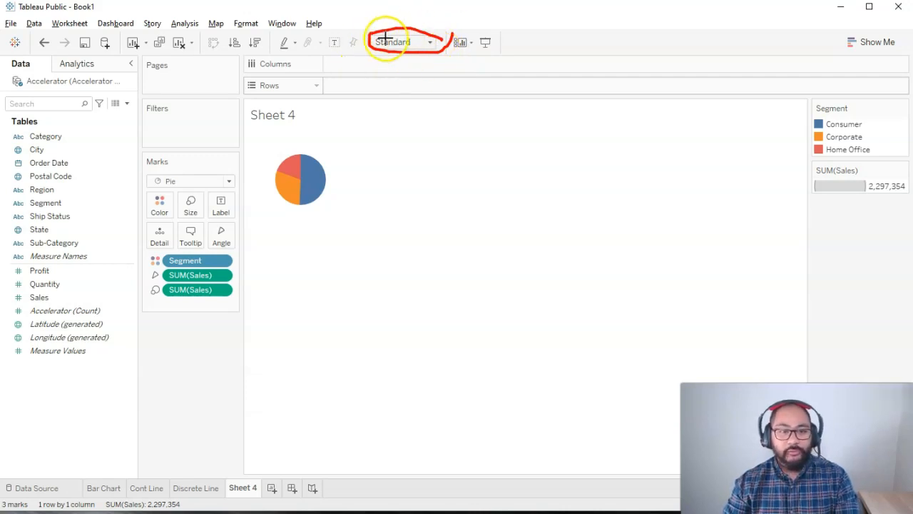
mouse_move(877, 41)
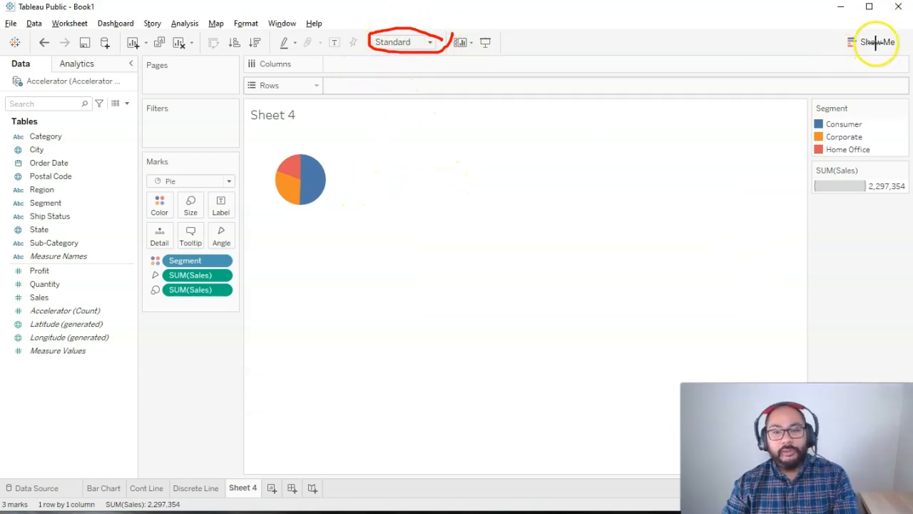
mouse_move(357, 148)
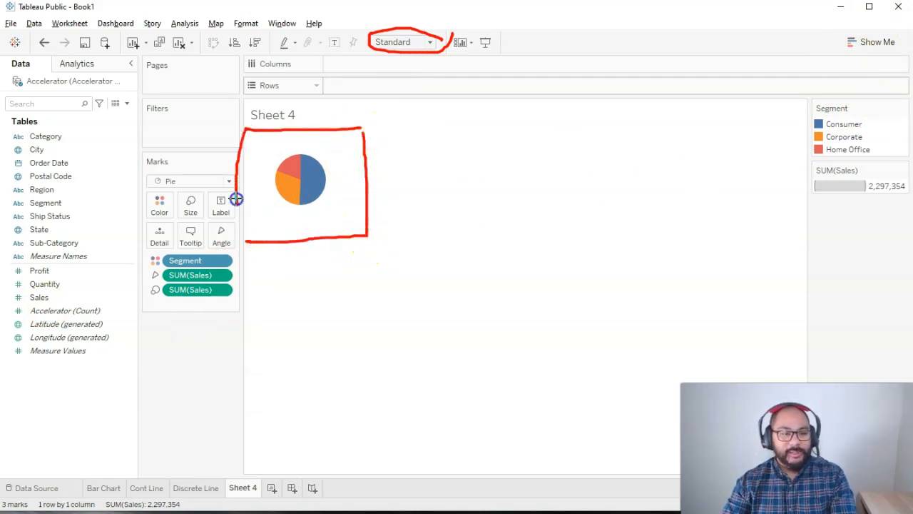
Set the Sheet 4 pie's Fit option to Entire View.
click(103, 488)
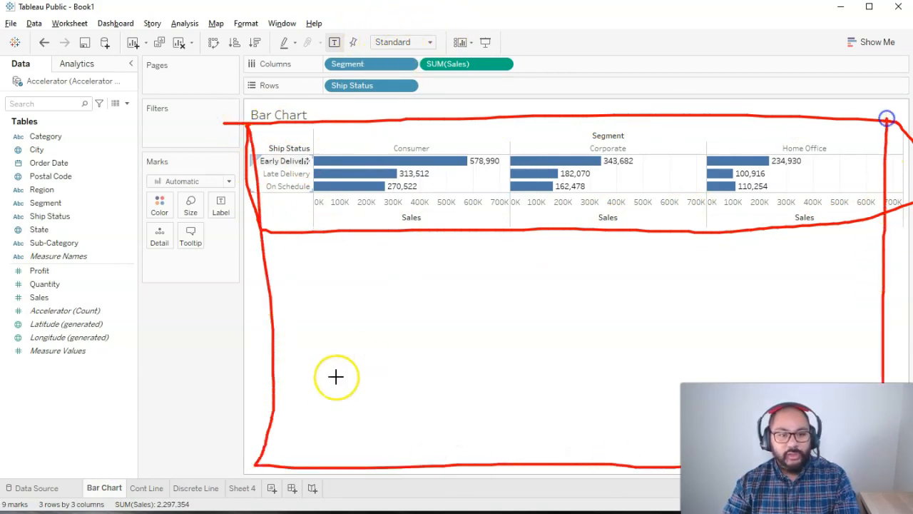
click(243, 488)
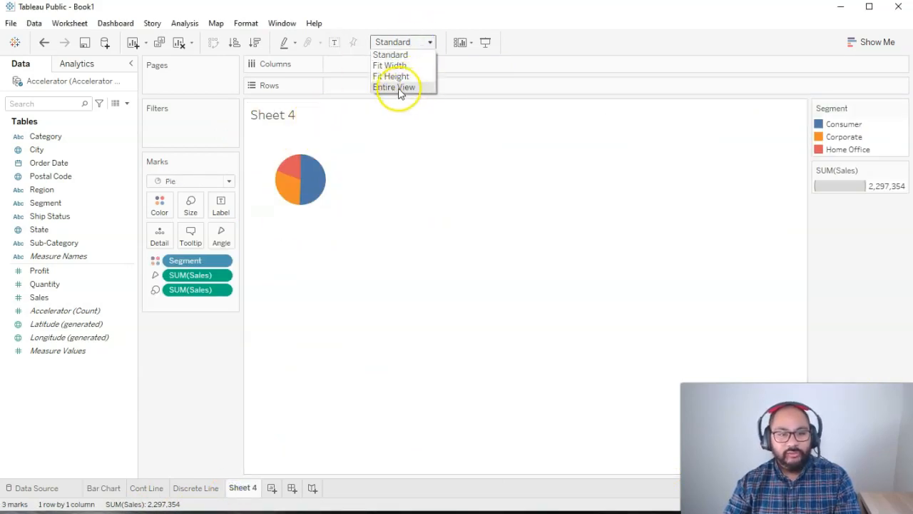
mouse_move(390, 65)
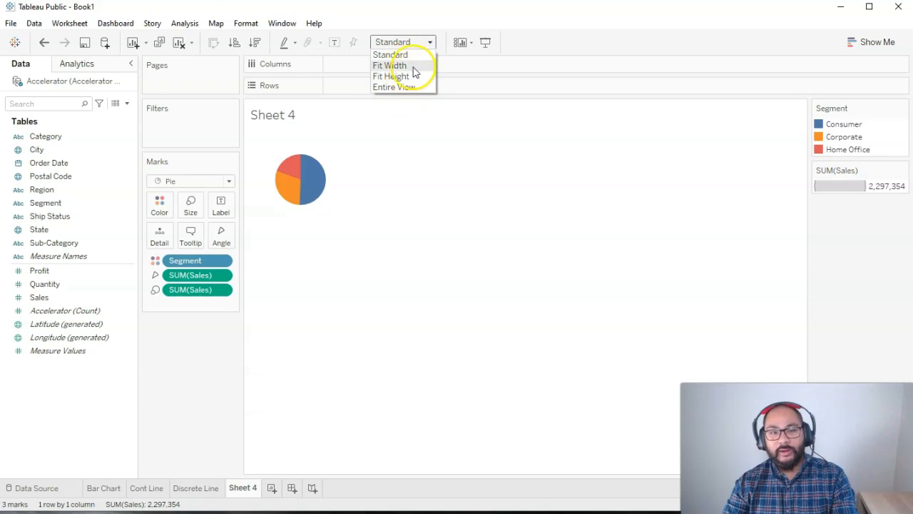
mouse_move(401, 87)
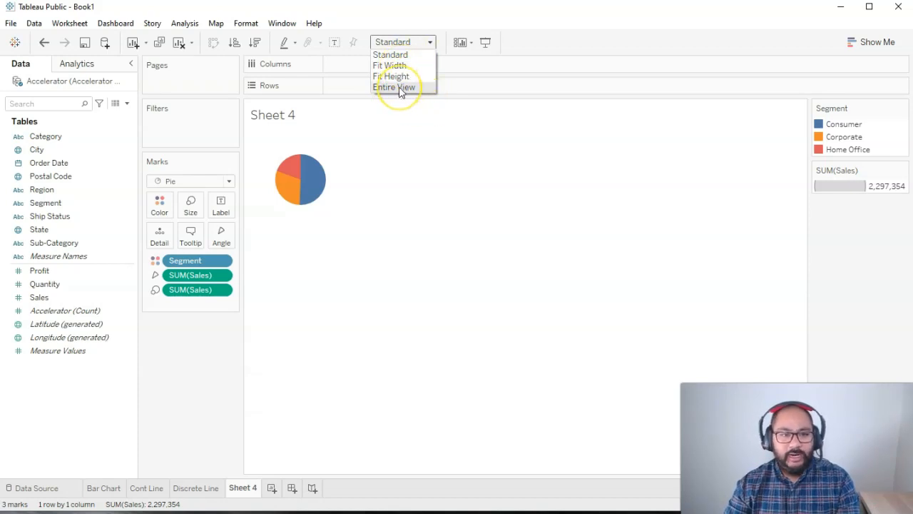
click(393, 86)
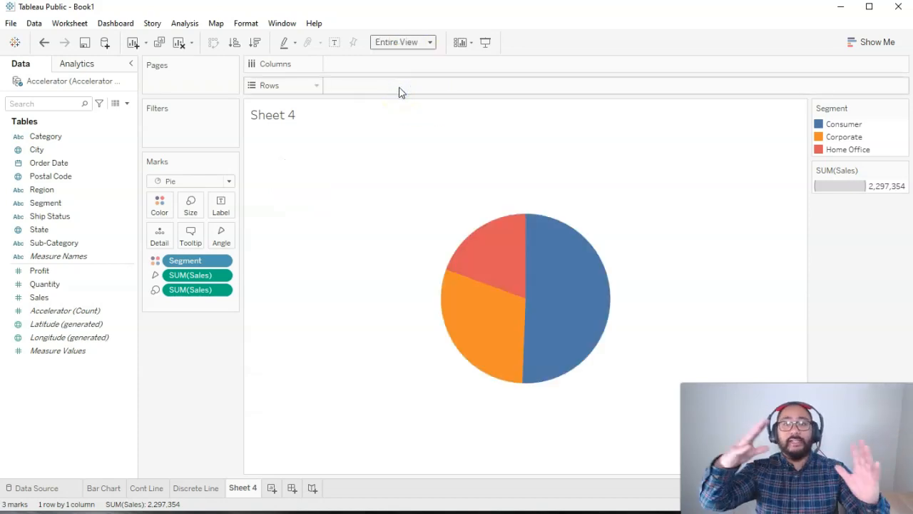
mouse_move(603, 293)
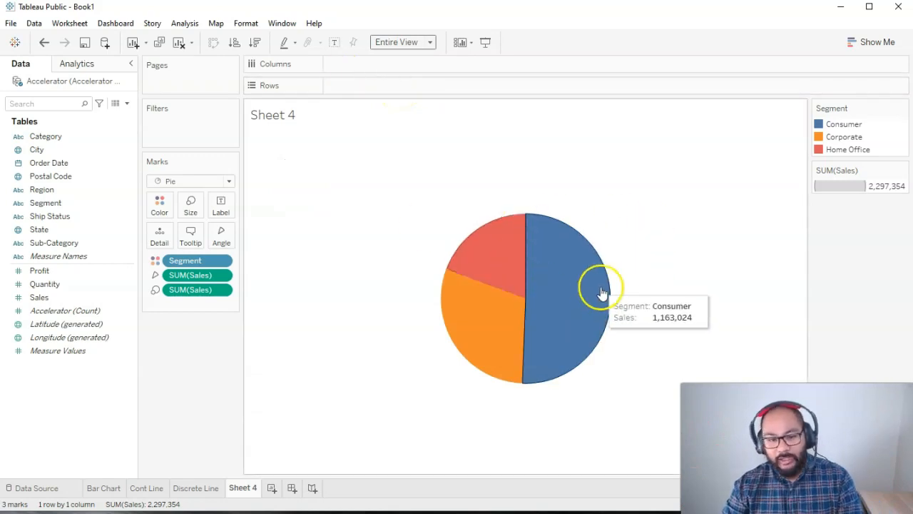
click(403, 41)
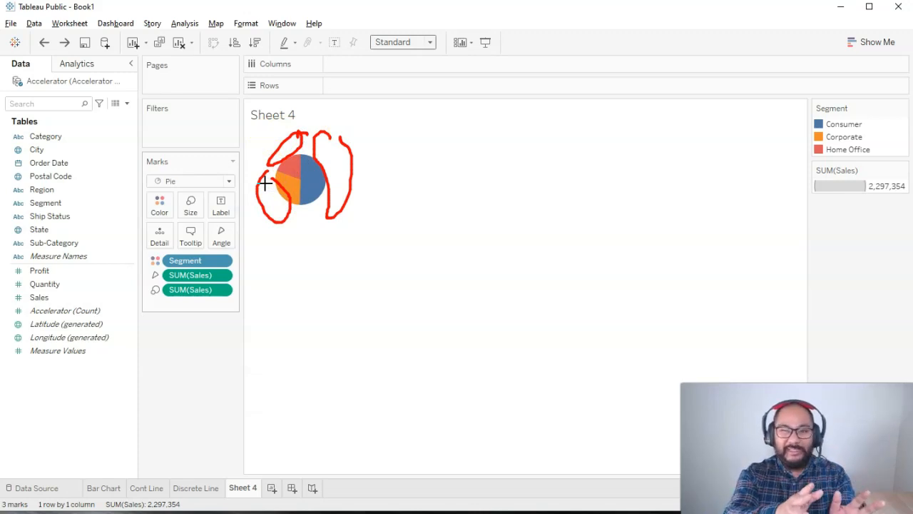
mouse_move(397, 257)
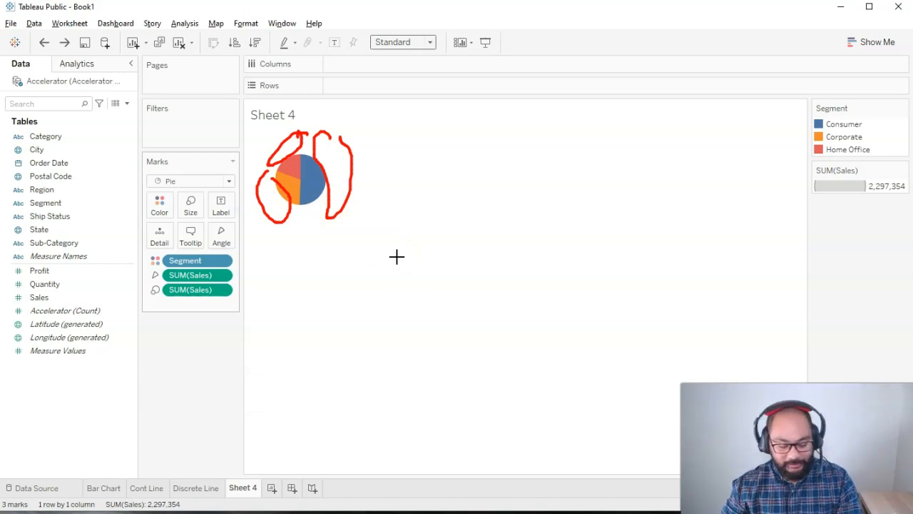
click(402, 41)
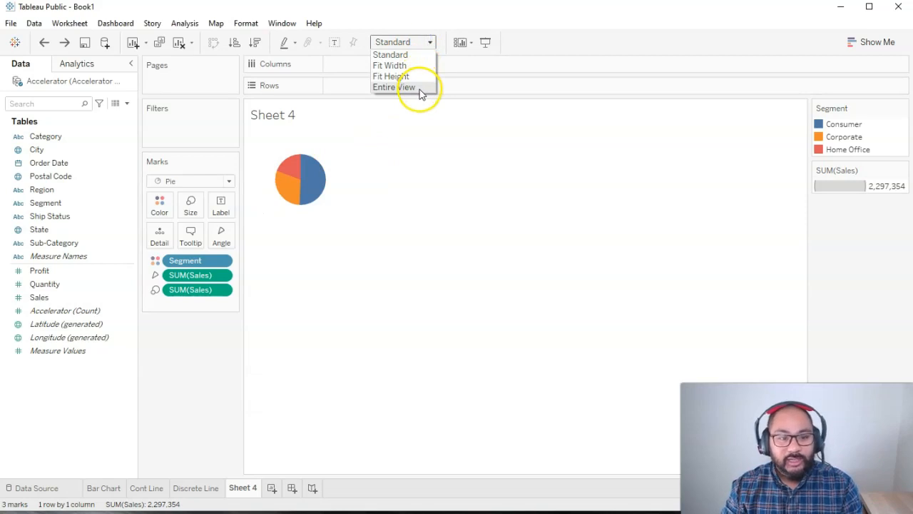
click(393, 86)
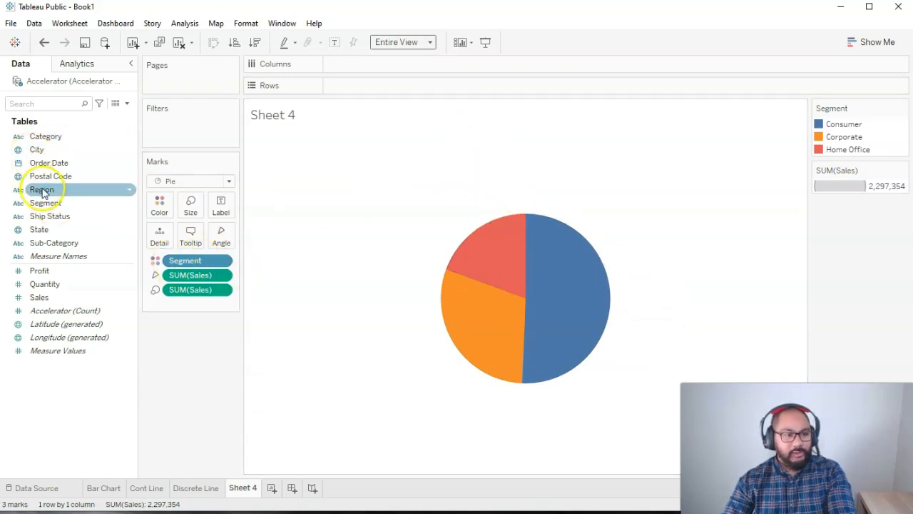
Drop Segment and Sales onto Label so slices show names and sales totals.
click(42, 202)
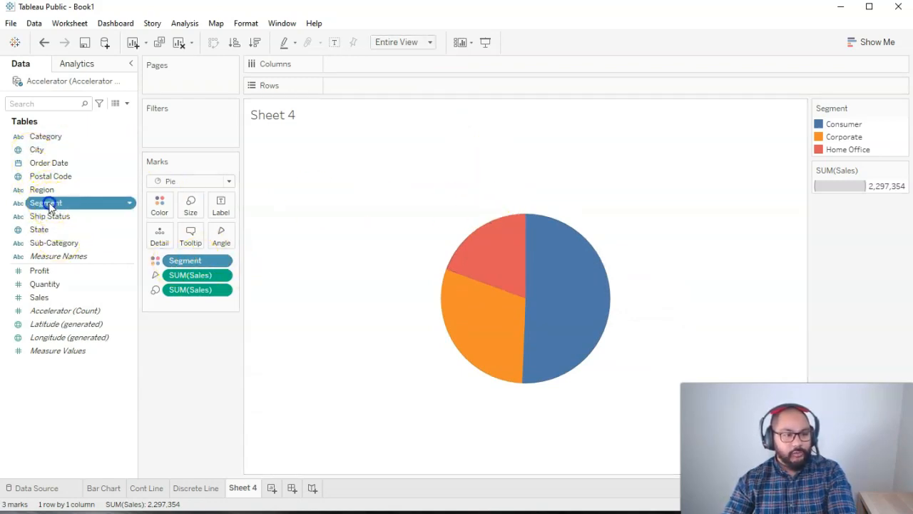
drag(46, 203, 171, 199)
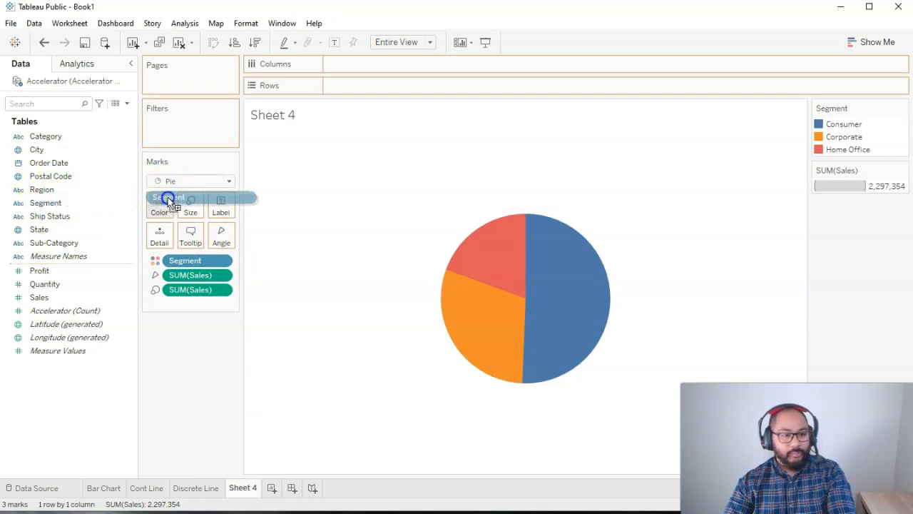
drag(169, 203, 228, 211)
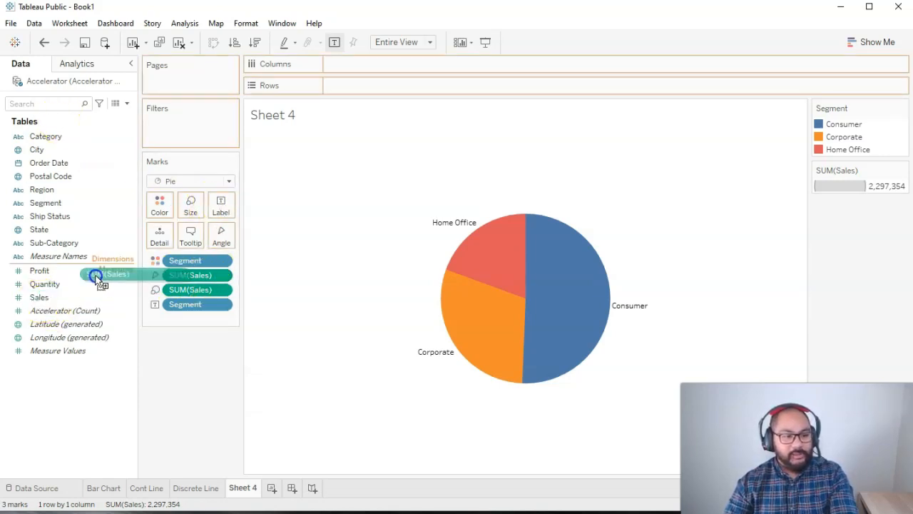
drag(100, 275, 221, 205)
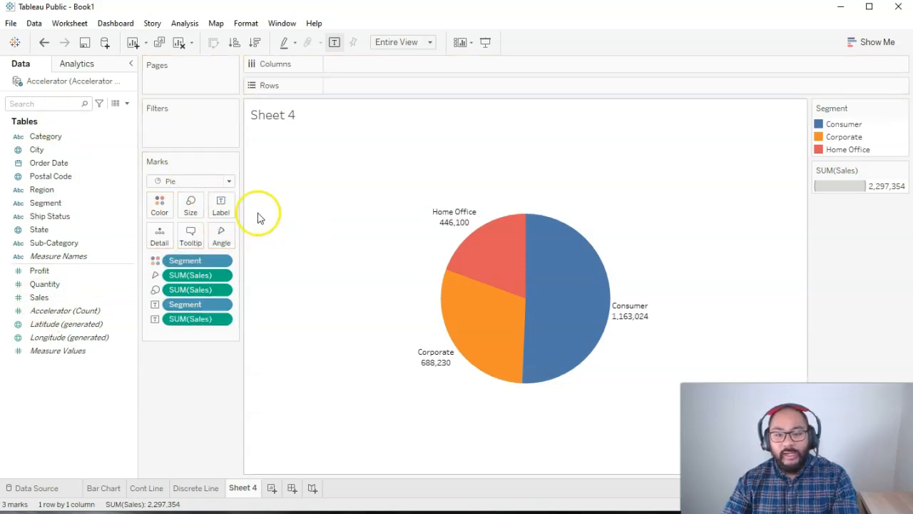
mouse_move(434, 364)
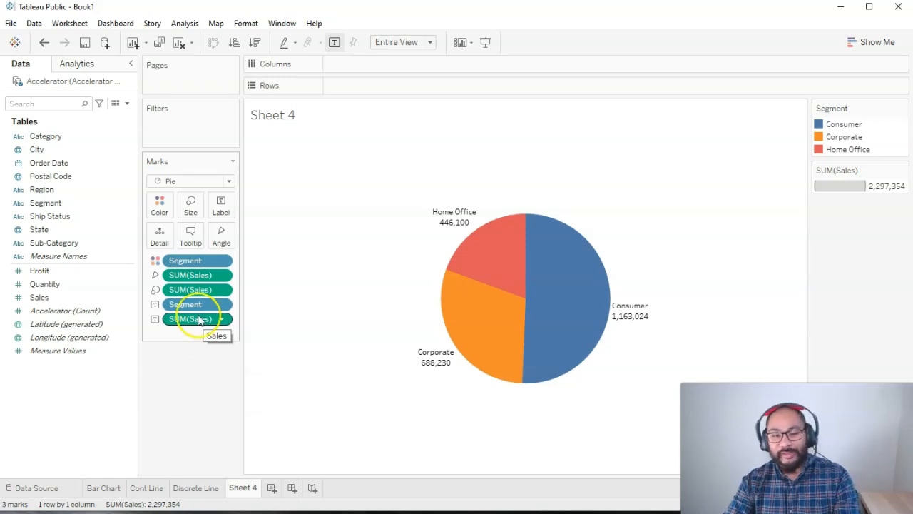
mouse_move(455, 218)
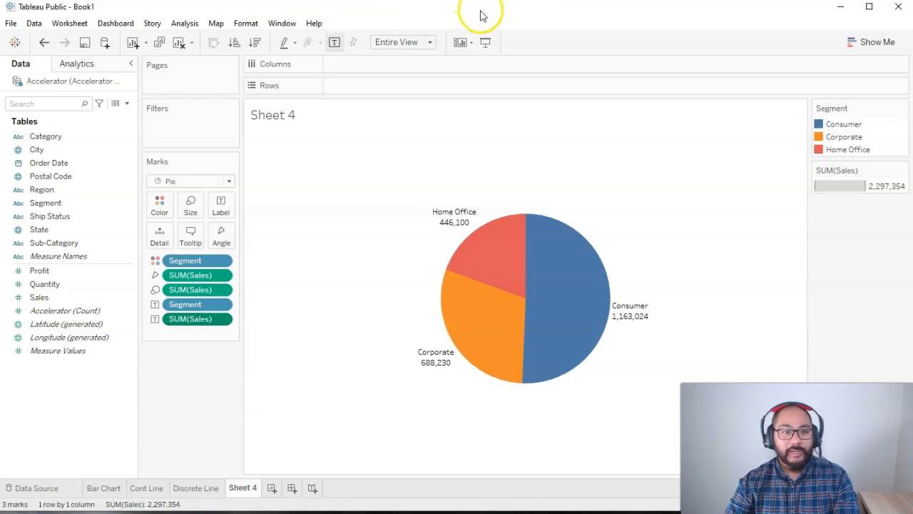
Open the right-click calculation menu on the SUM(Sales) label pill.
scroll(down, 3)
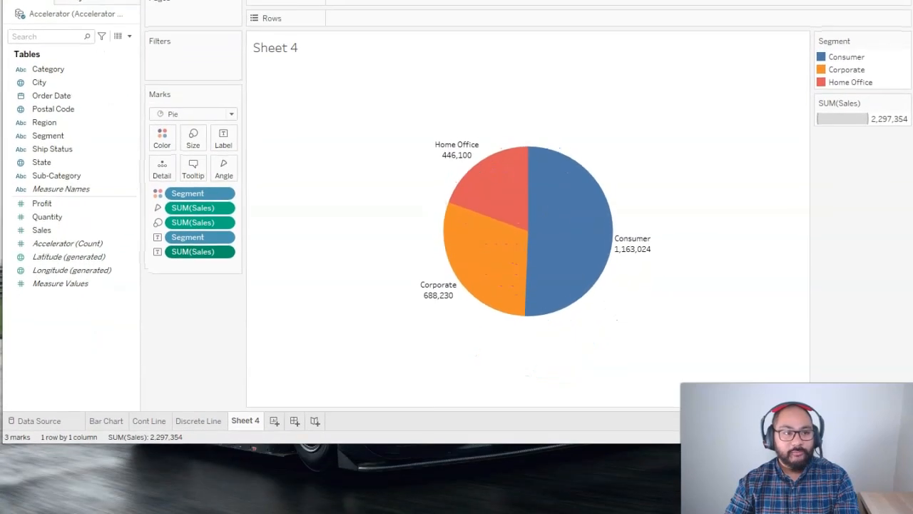
right_click(192, 251)
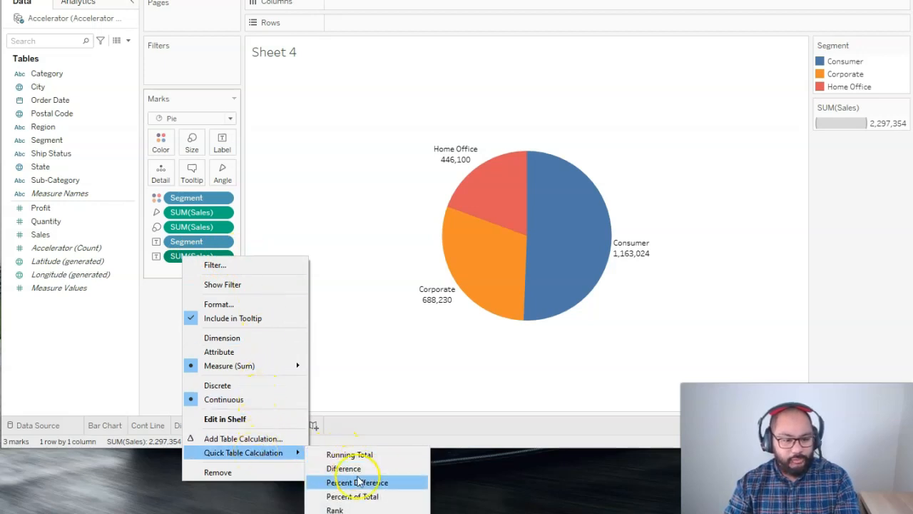
mouse_move(371, 496)
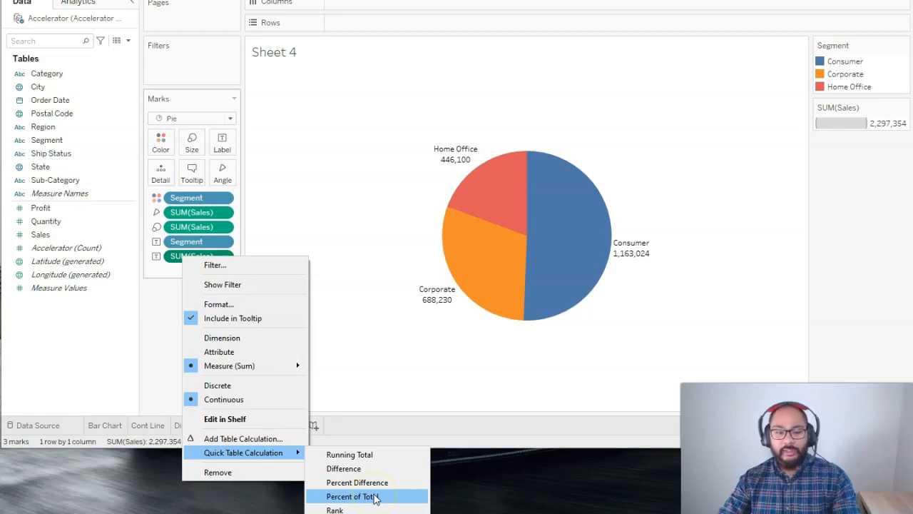
mouse_move(350, 455)
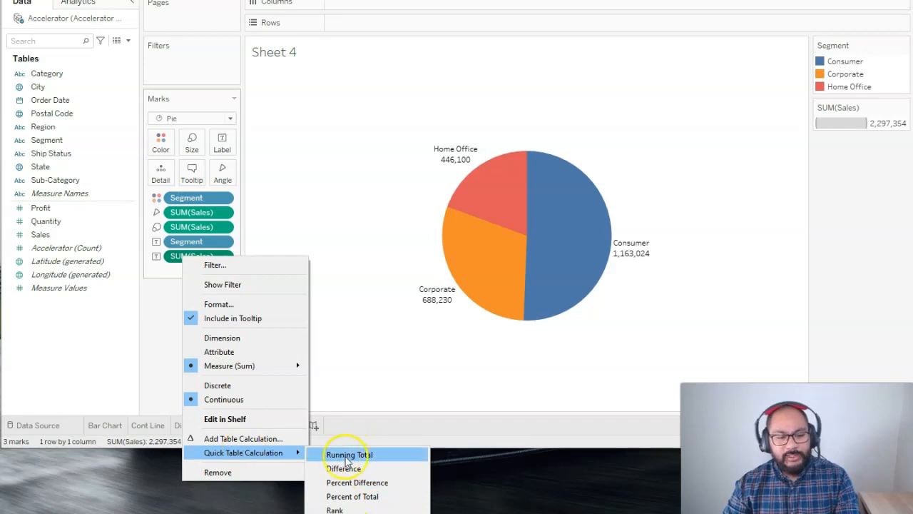
mouse_move(385, 496)
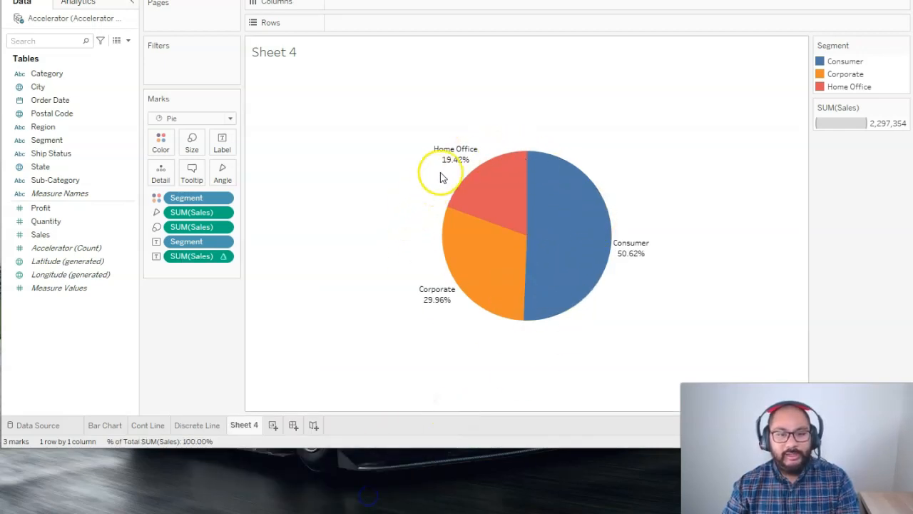
mouse_move(441, 177)
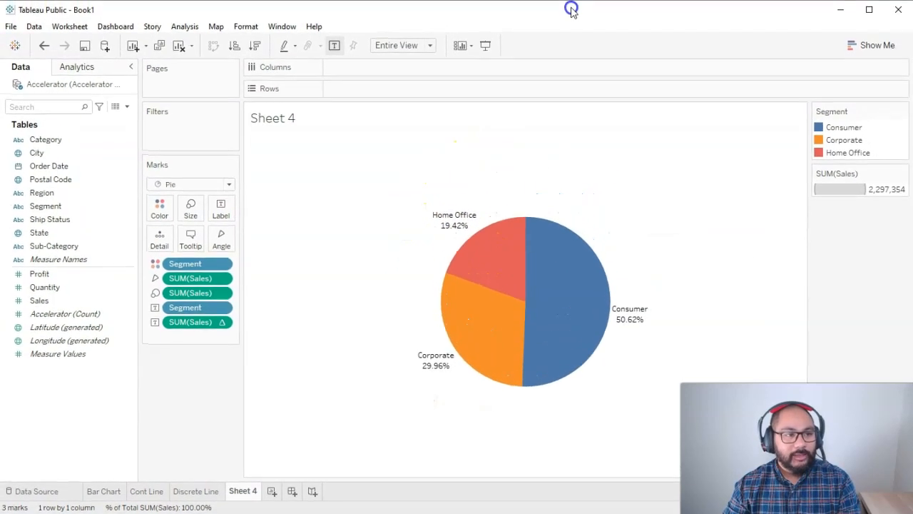
mouse_move(631, 310)
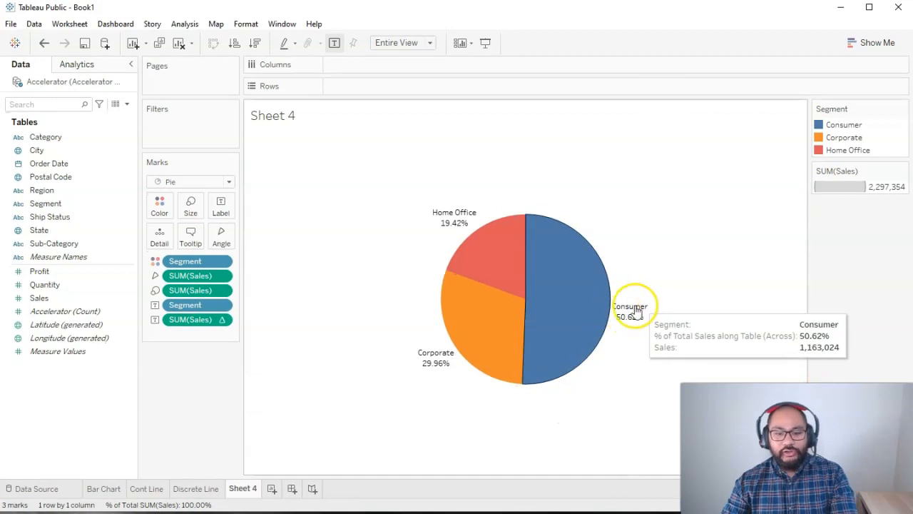
mouse_move(484, 355)
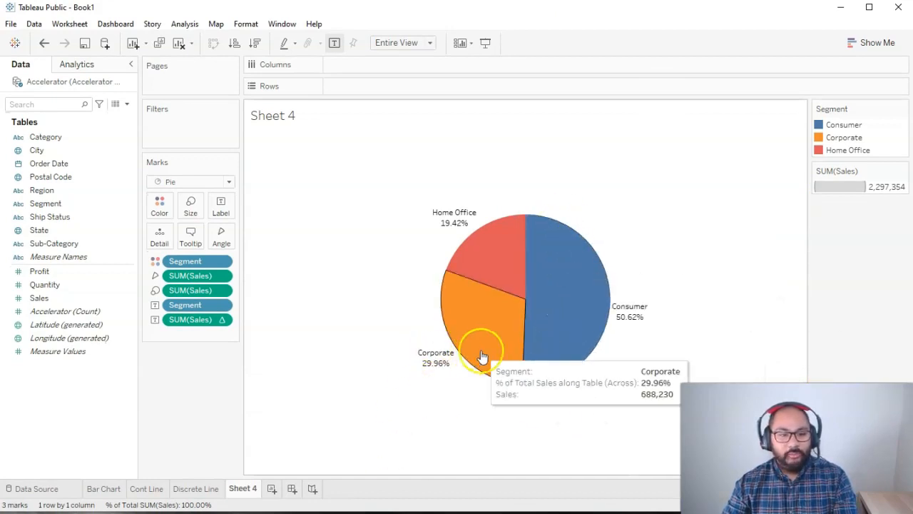
mouse_move(488, 235)
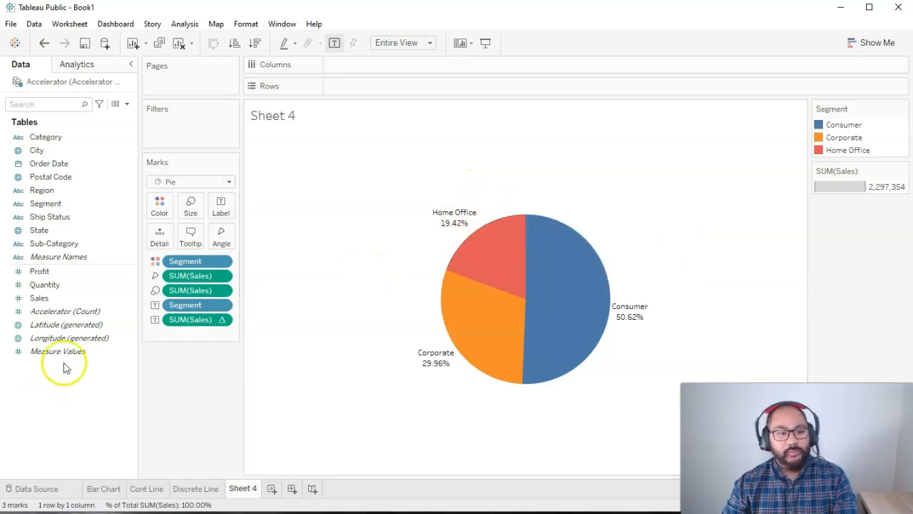
mouse_move(446, 382)
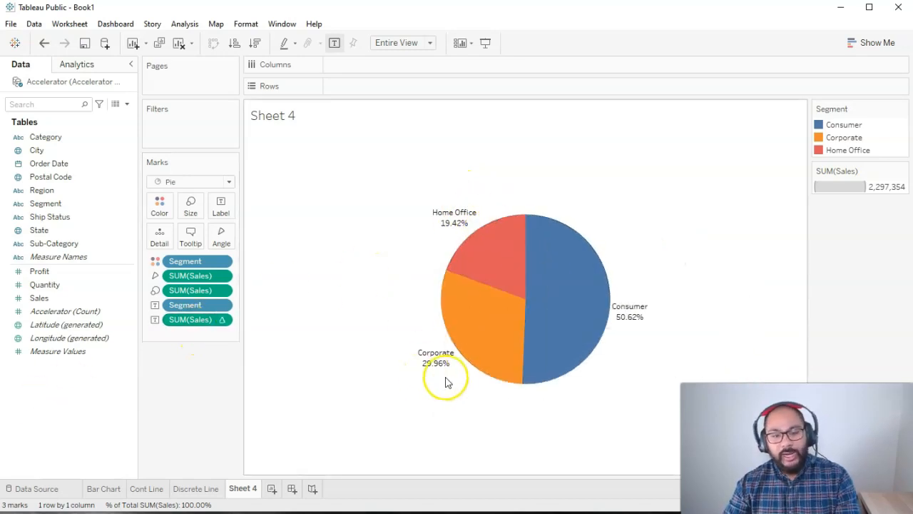
Drop Sales onto the Label card so each slice shows its sales total, e.g. 688,230.
click(39, 271)
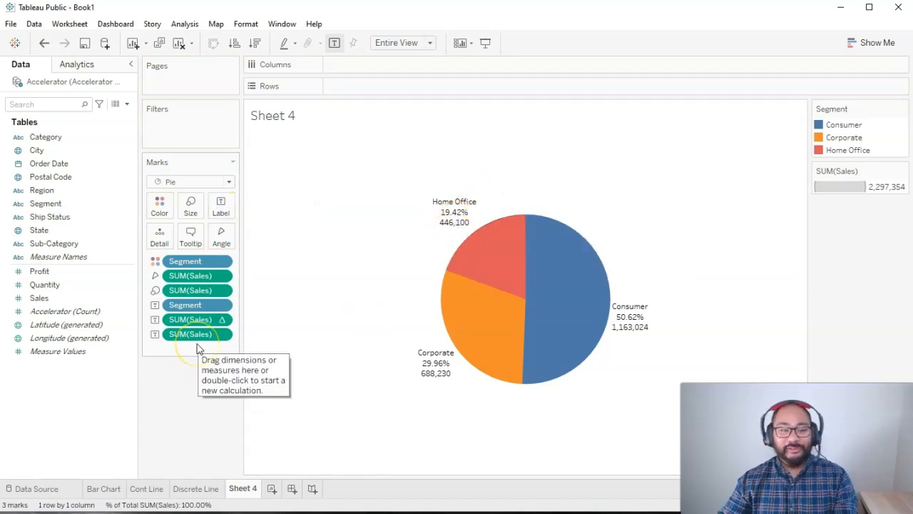
mouse_move(458, 196)
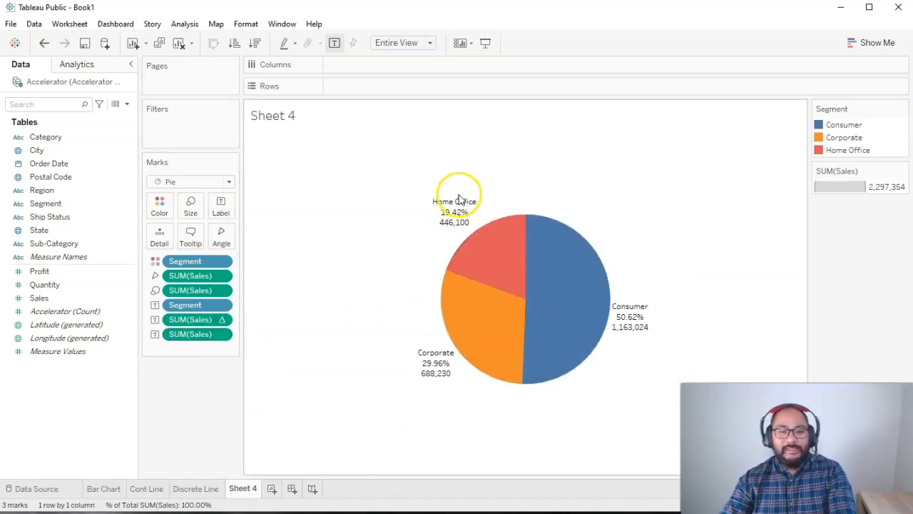
mouse_move(446, 204)
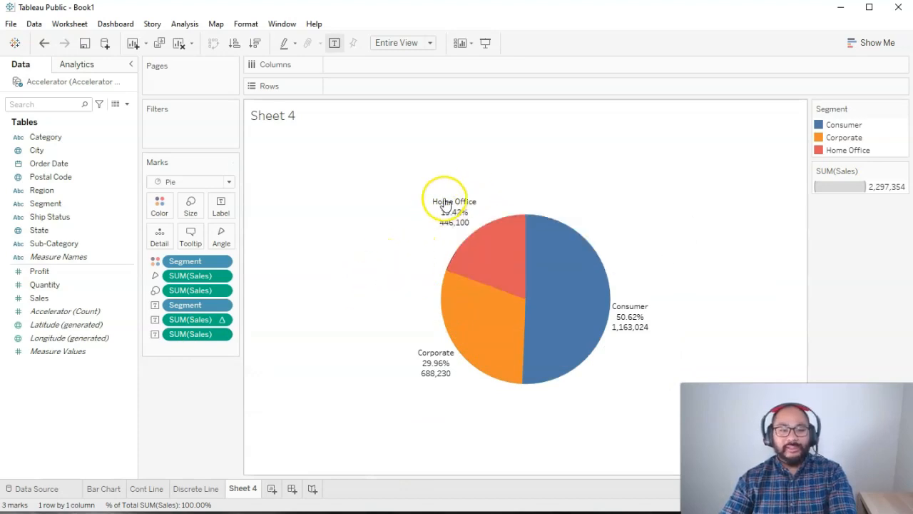
mouse_move(678, 238)
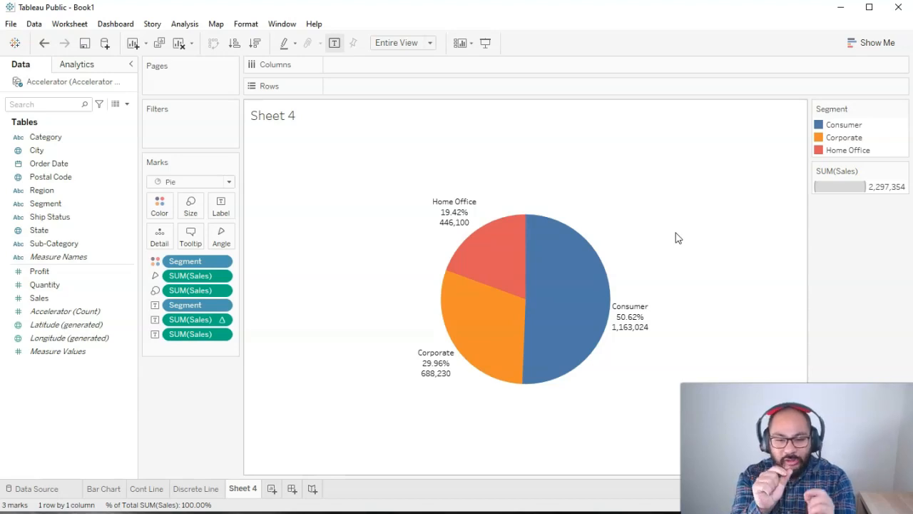
mouse_move(618, 365)
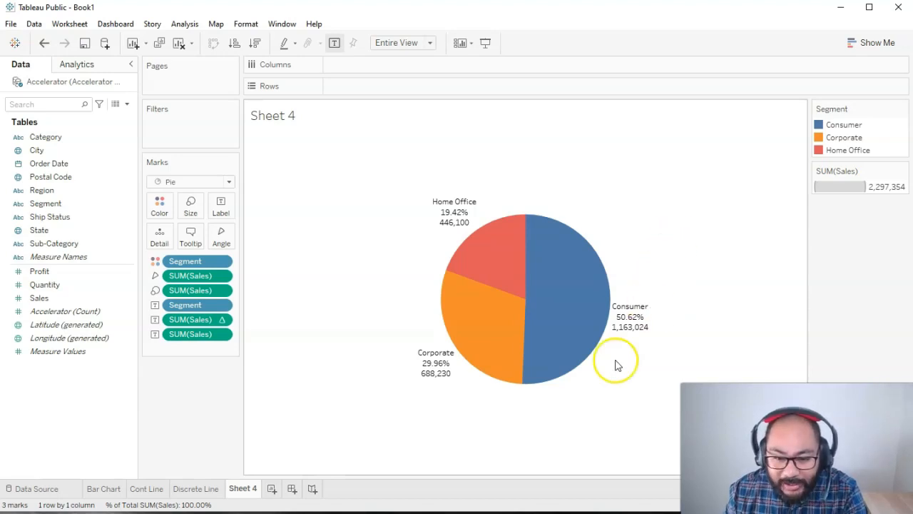
mouse_move(221, 206)
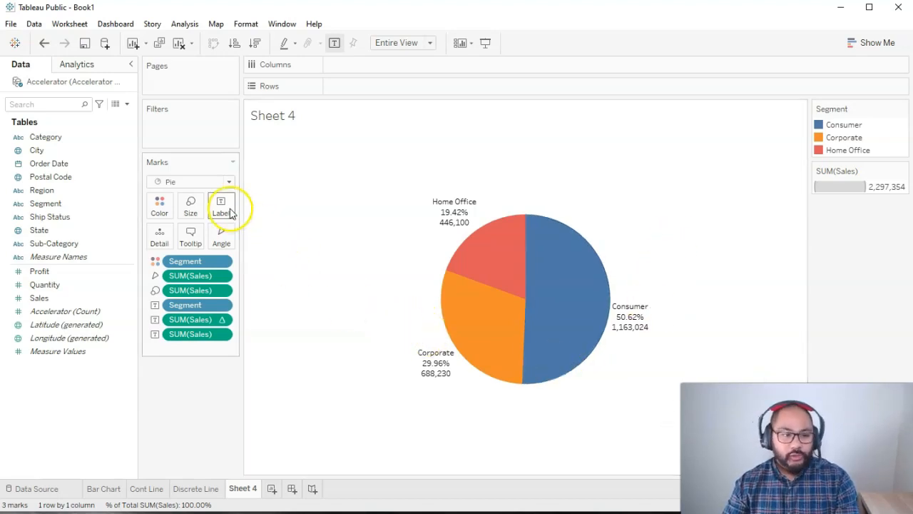
mouse_move(222, 206)
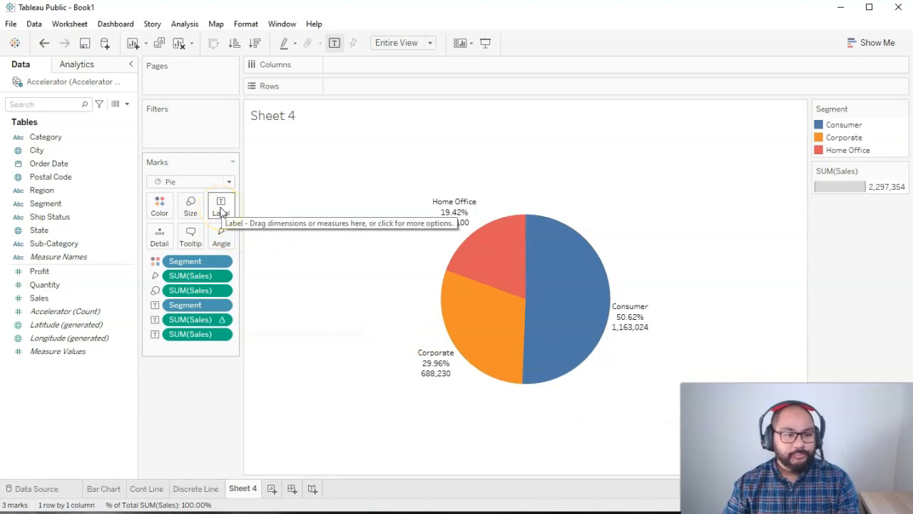
Open the Label options and the Edit Label text editor for the pie marks.
click(222, 206)
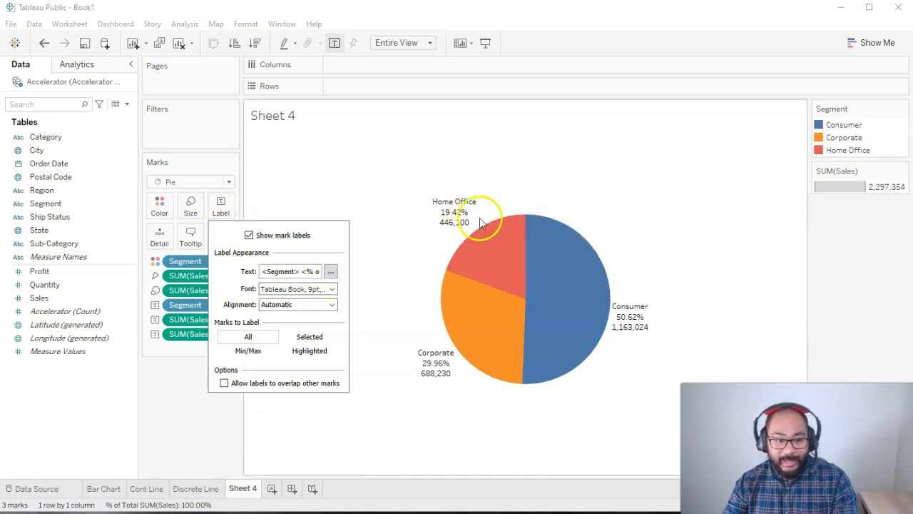
click(330, 272)
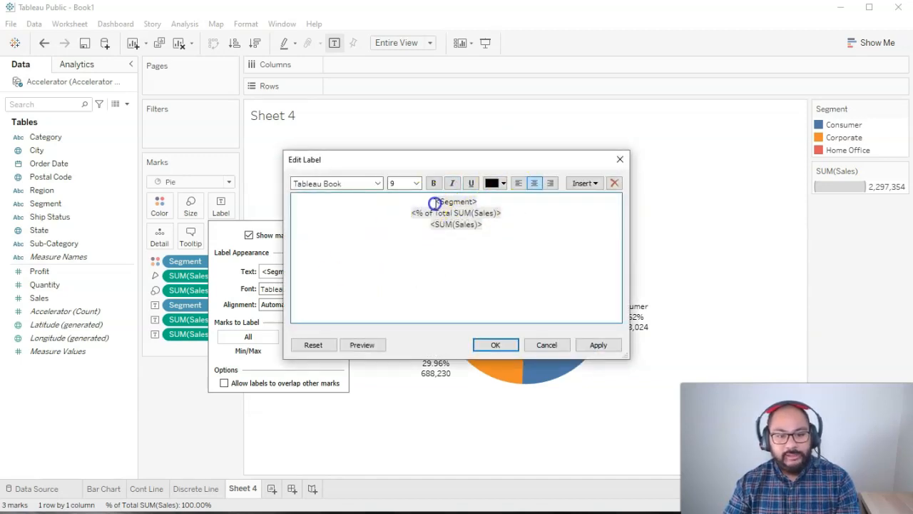
double_click(455, 201)
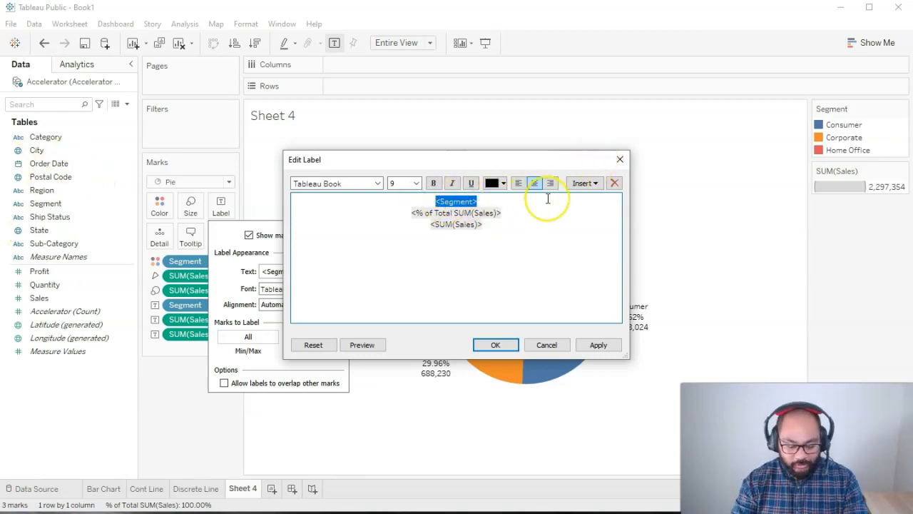
text(S)
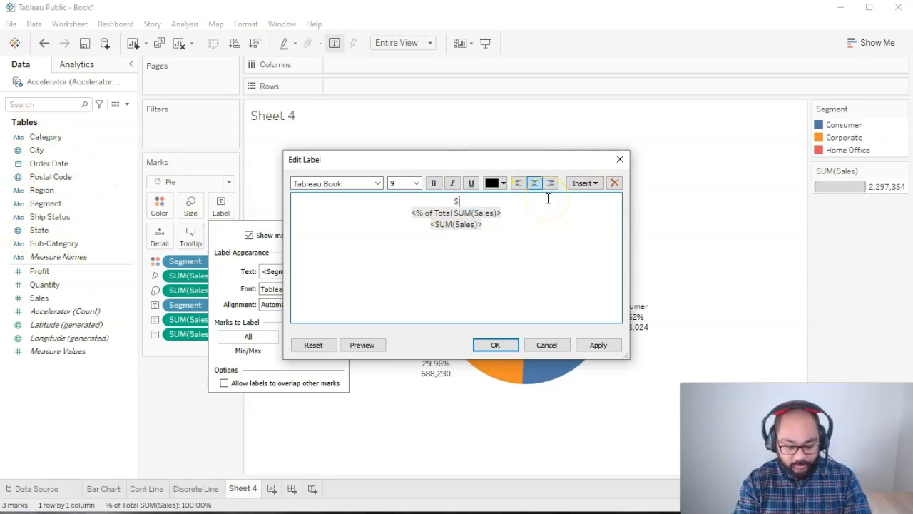
text(egment)
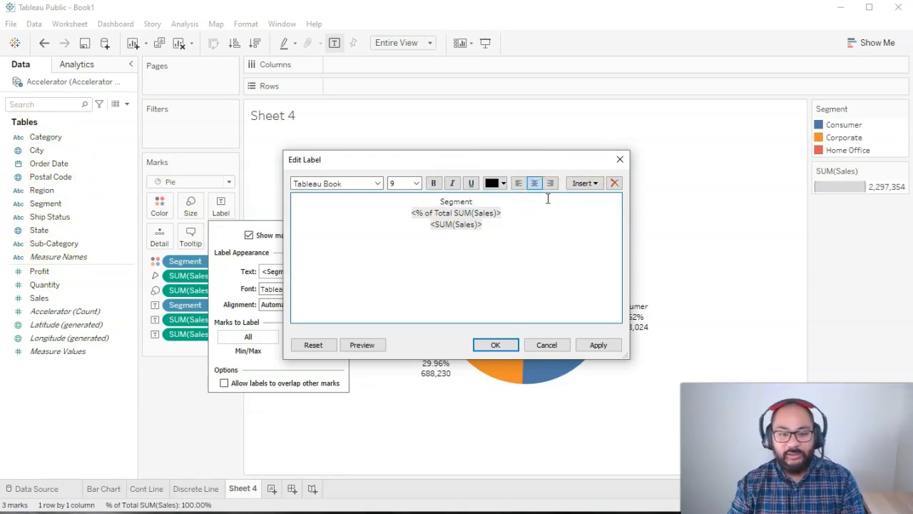
double_click(456, 201)
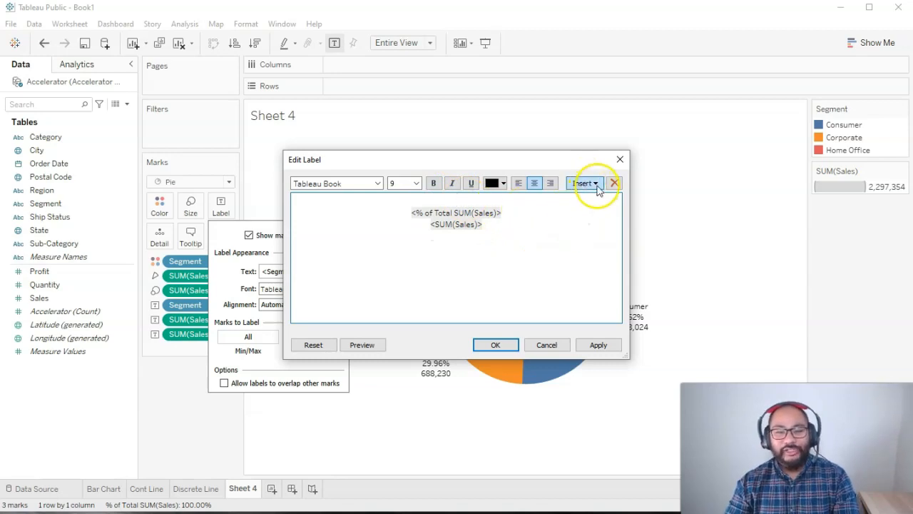
click(585, 183)
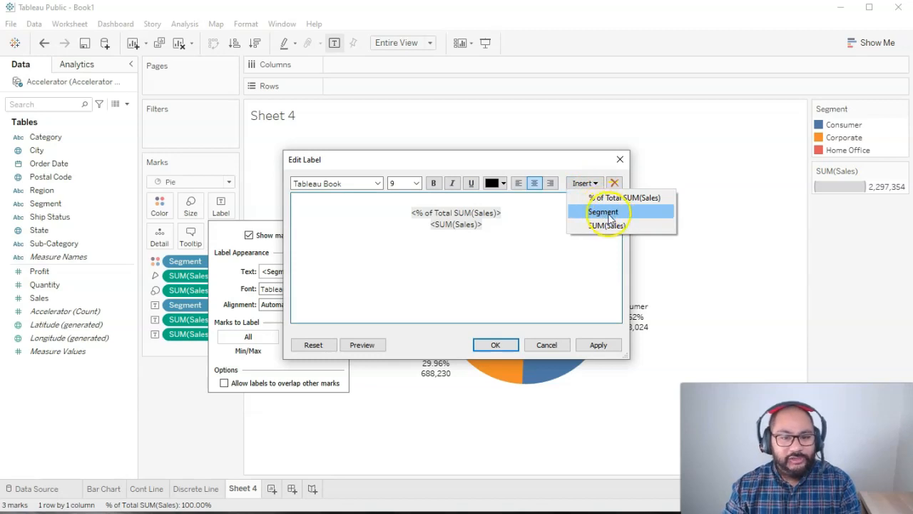
click(603, 211)
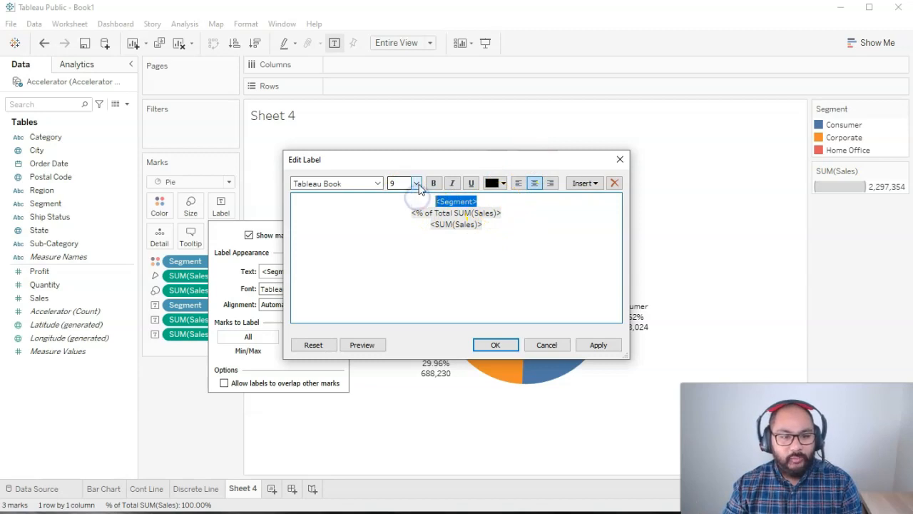
Enlarge the segment name, put sales second, and make the bracketed percentage red.
click(418, 183)
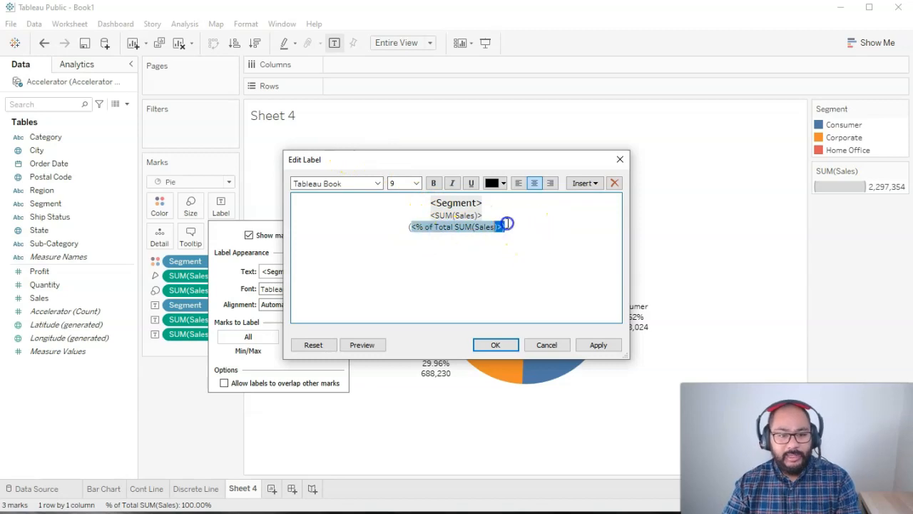
click(502, 183)
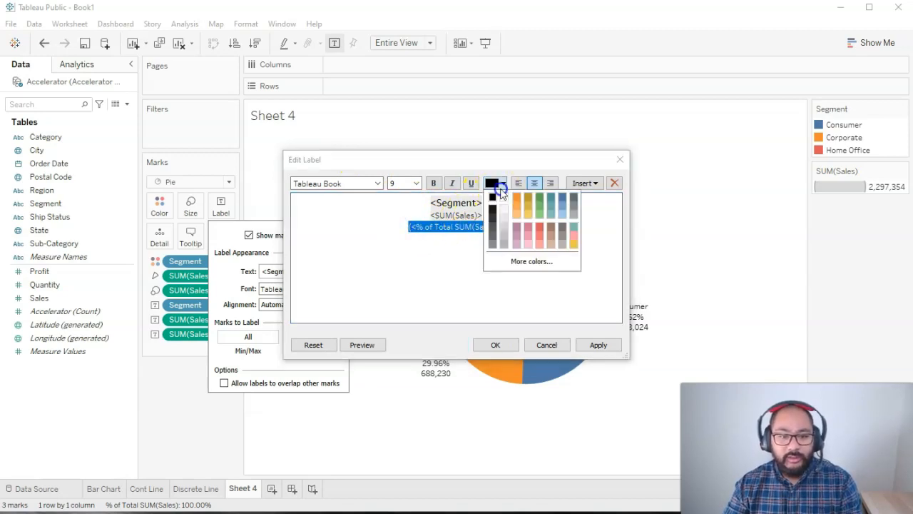
click(491, 195)
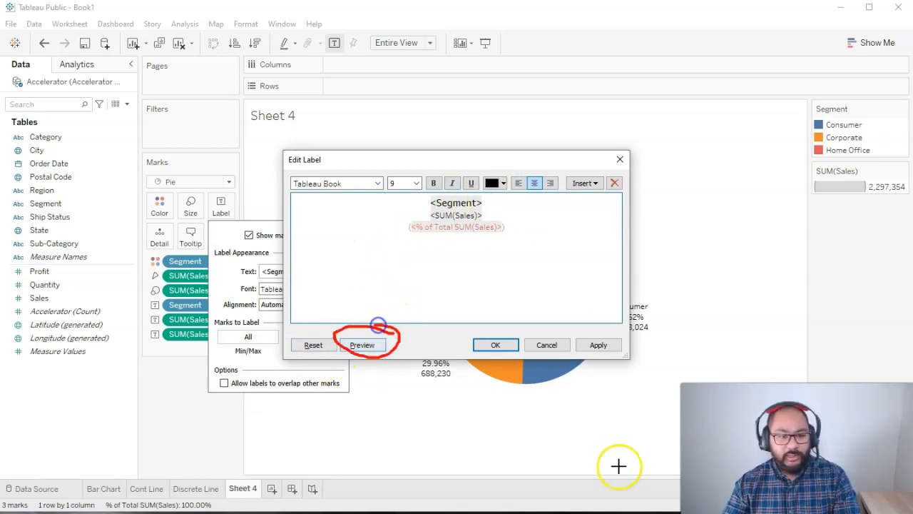
Preview the formatted label, confirm with OK, and close the Label options.
click(362, 345)
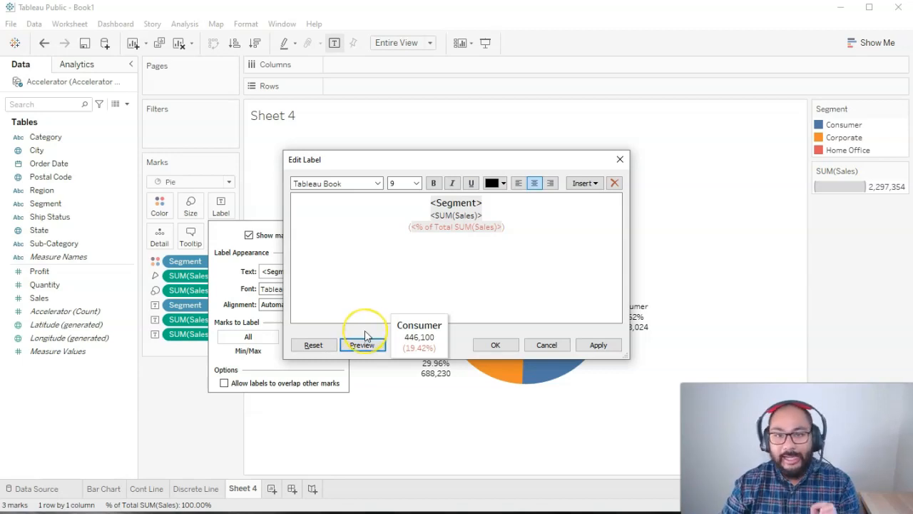
click(361, 345)
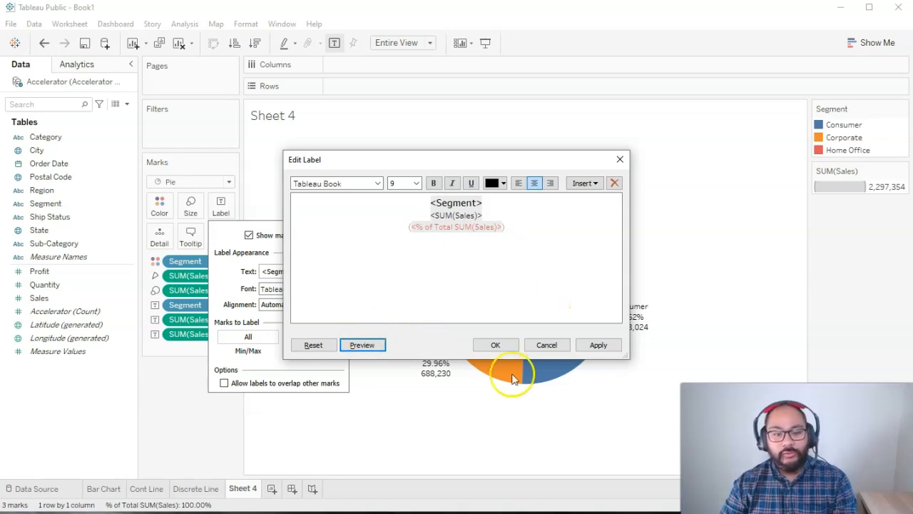
click(496, 344)
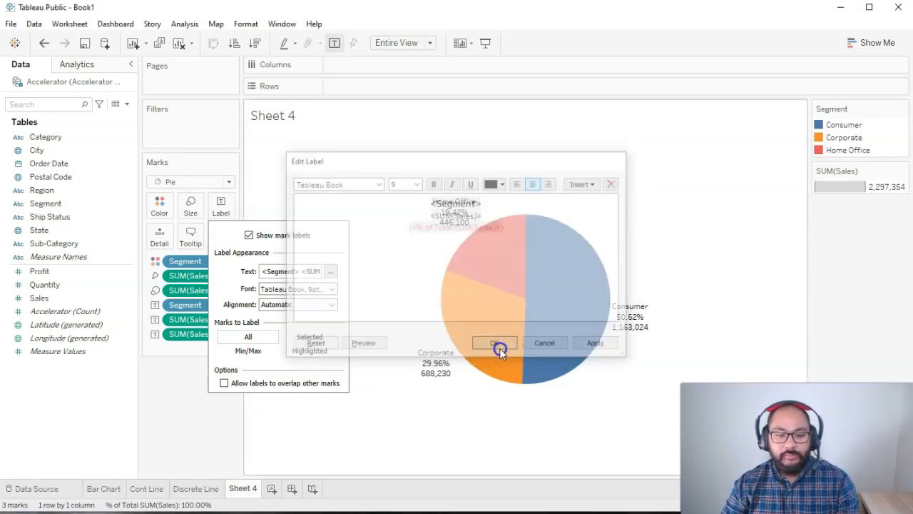
click(495, 342)
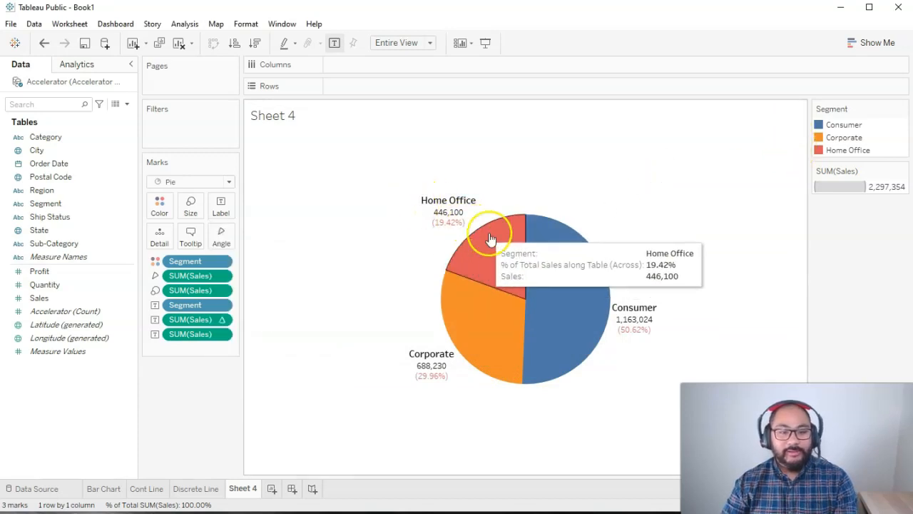